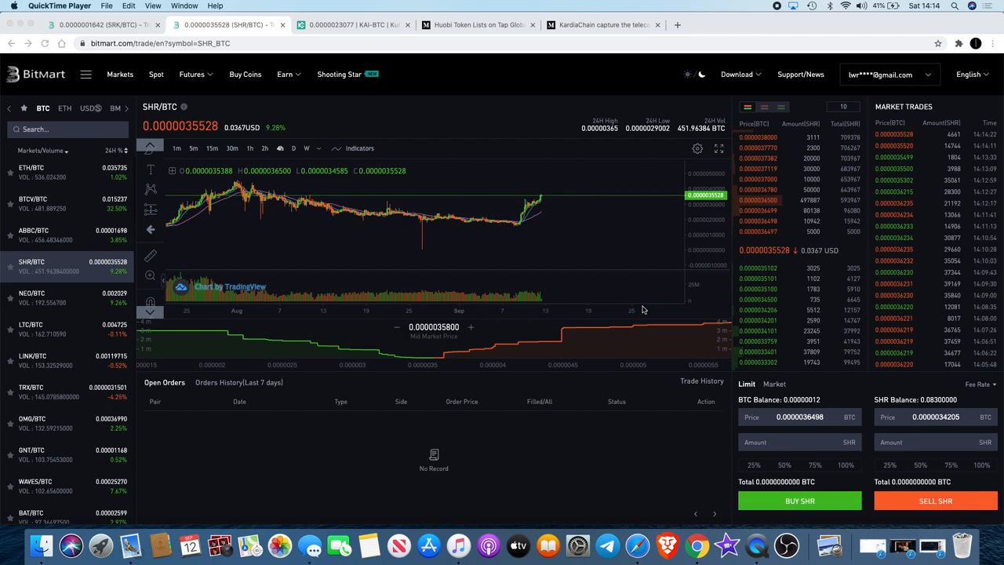
{"action": "mouse_move", "coordinate": [628, 259]}
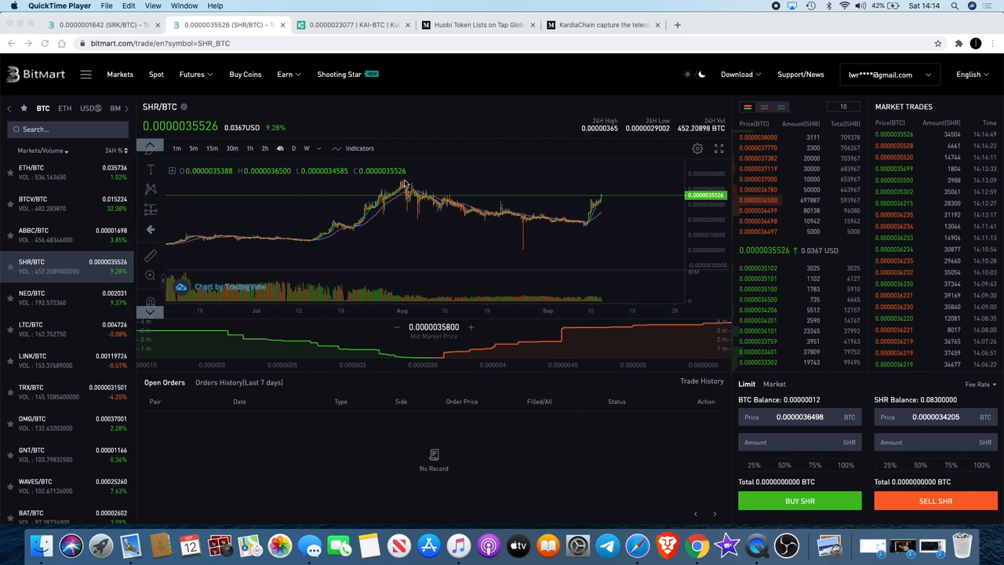
{"action": "mouse_move", "coordinate": [590, 233]}
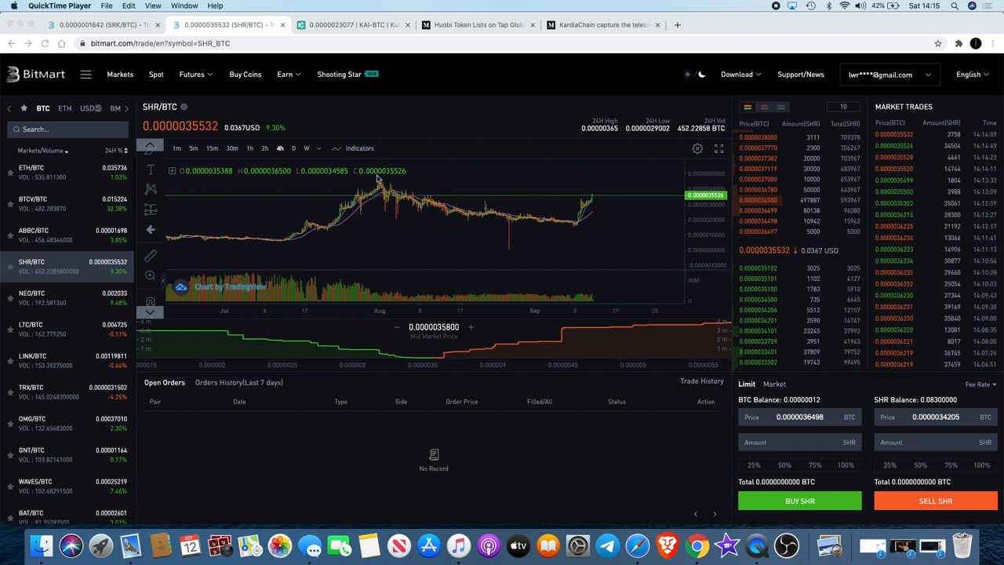
{"action": "mouse_move", "coordinate": [703, 230]}
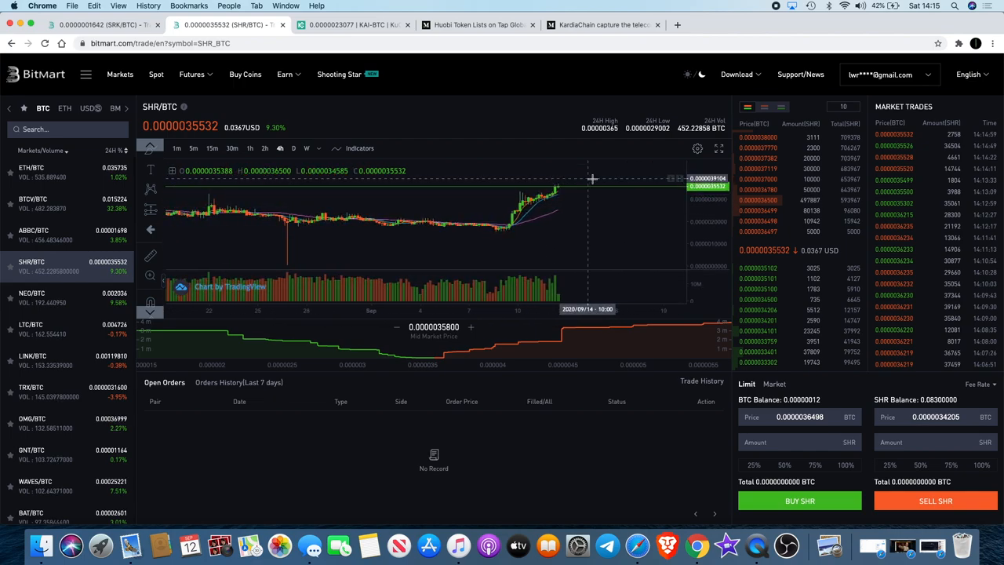
{"action": "mouse_move", "coordinate": [580, 198]}
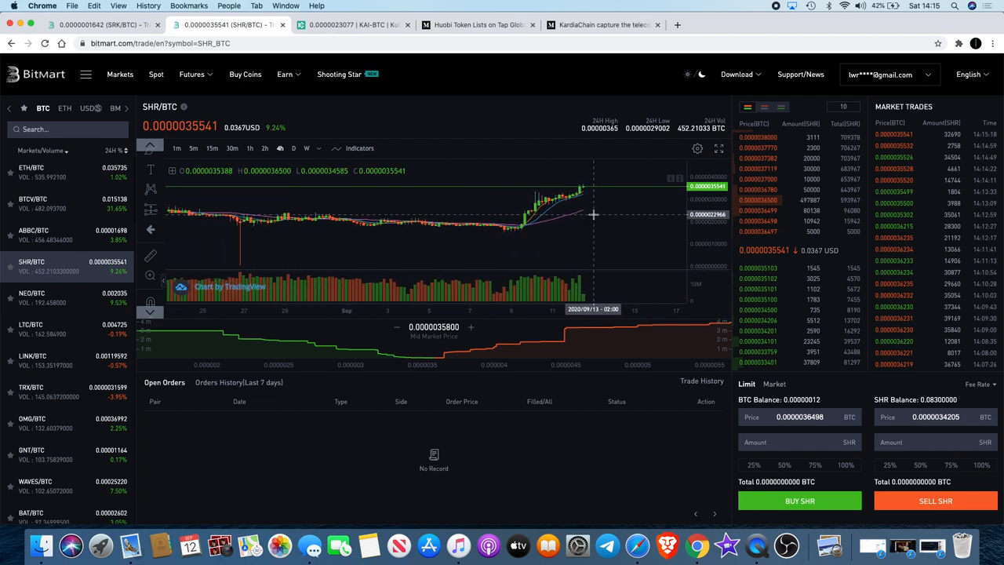
{"action": "mouse_move", "coordinate": [673, 220]}
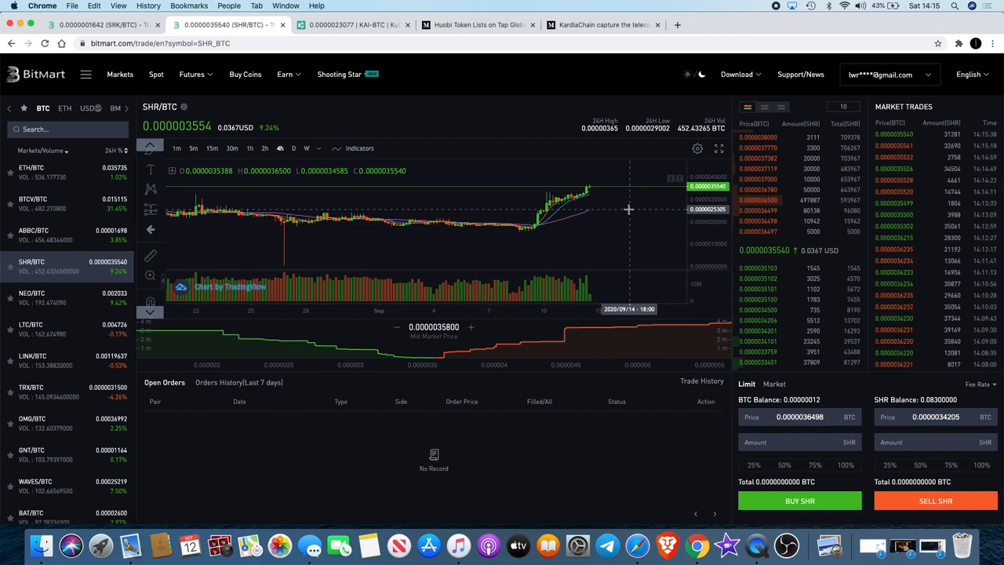
{"action": "mouse_move", "coordinate": [615, 196]}
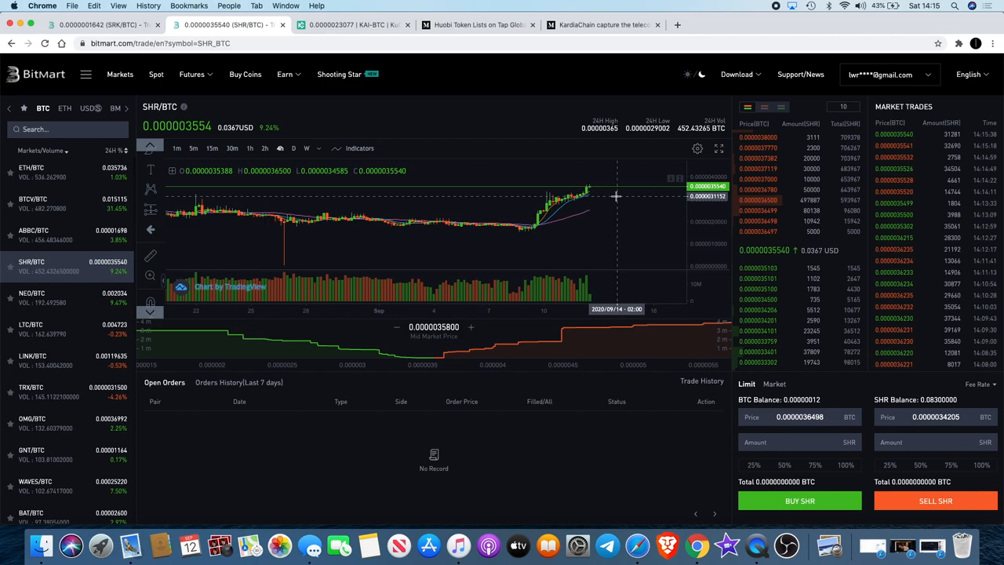
{"action": "mouse_move", "coordinate": [467, 171]}
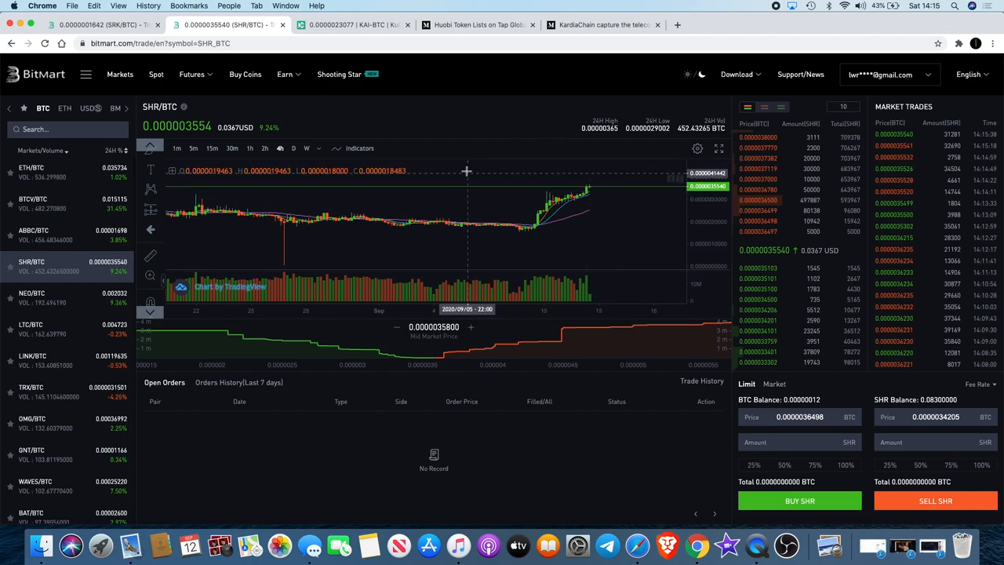
Read the opening paragraphs of the Medium article on Huobi adopting Tap Global's trading platform
{"action": "left_click", "coordinate": [479, 25]}
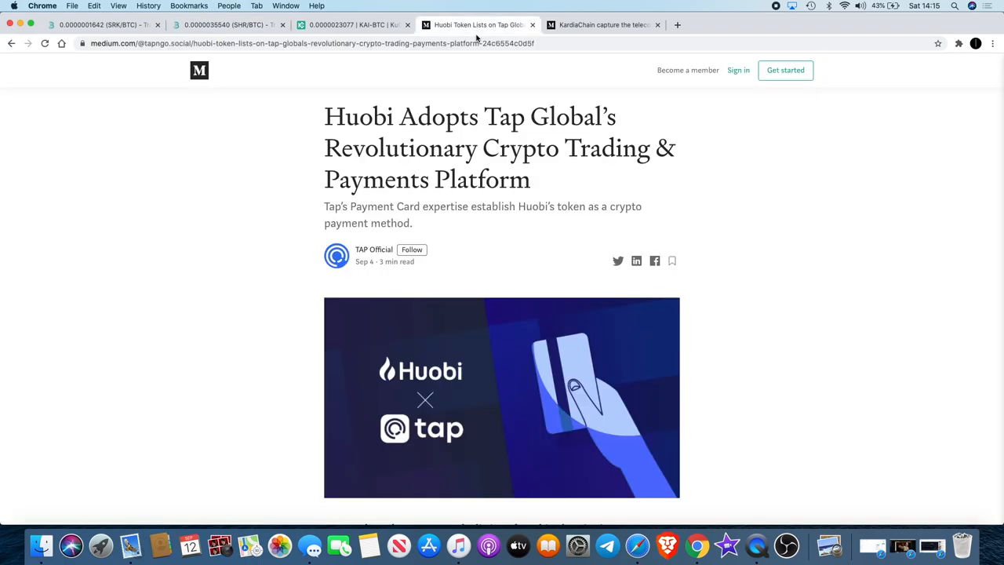
{"action": "mouse_move", "coordinate": [546, 223]}
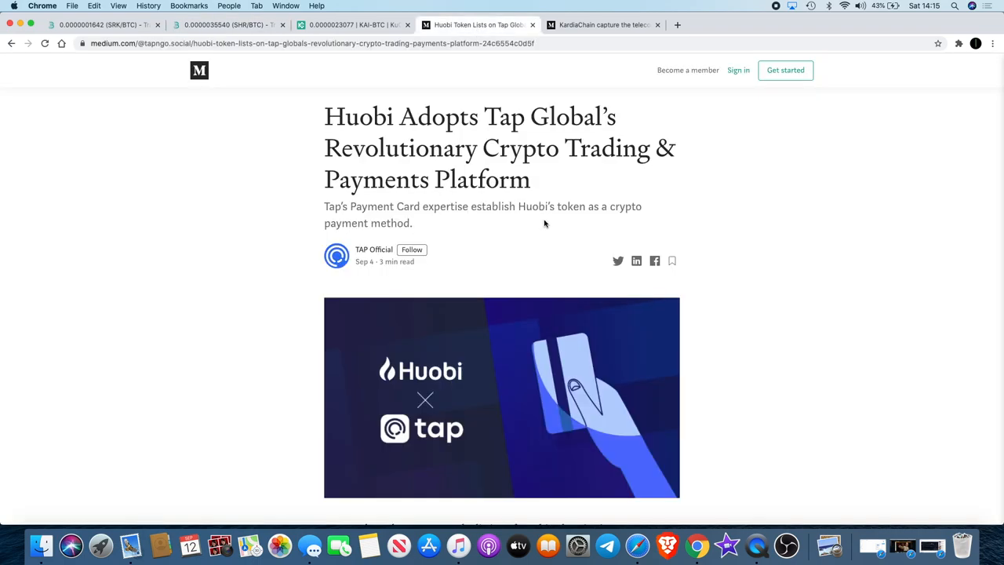
{"action": "mouse_move", "coordinate": [706, 242]}
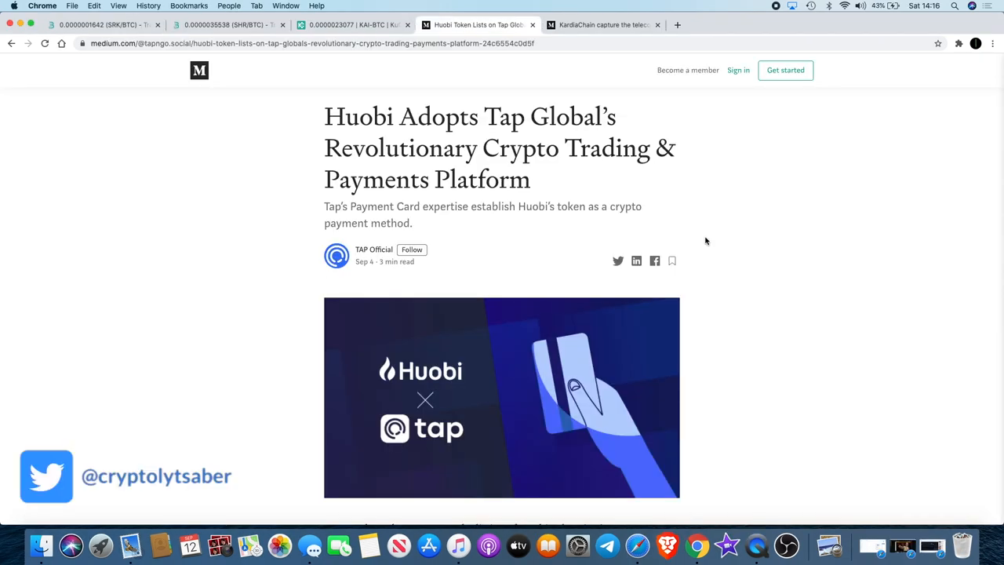
{"action": "mouse_move", "coordinate": [771, 274]}
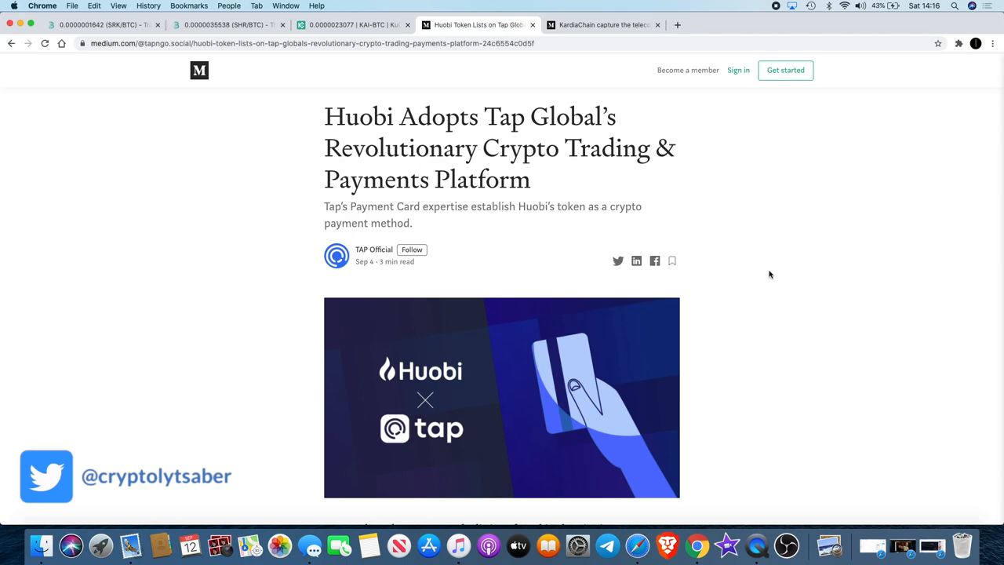
{"action": "mouse_move", "coordinate": [763, 269]}
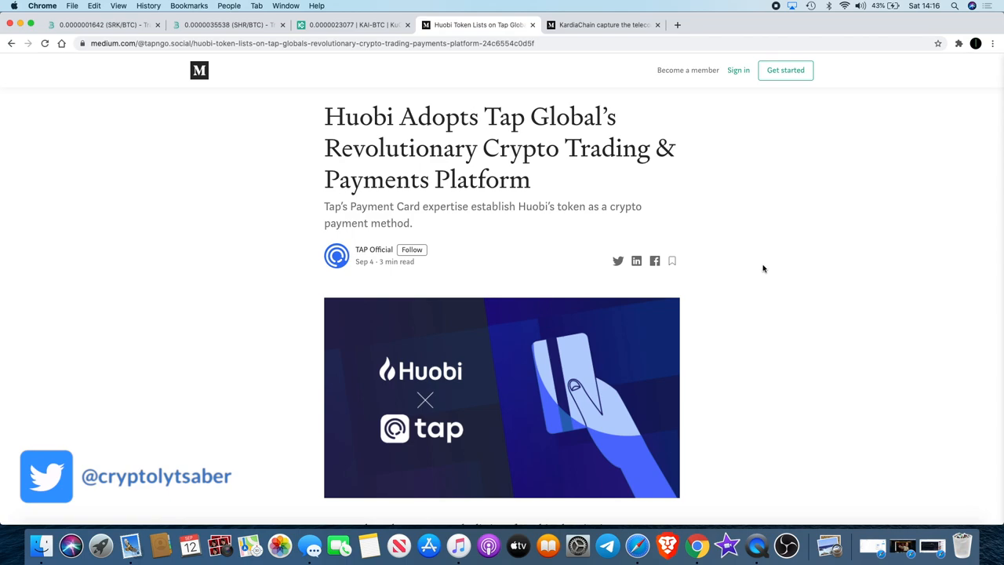
{"action": "mouse_move", "coordinate": [759, 262]}
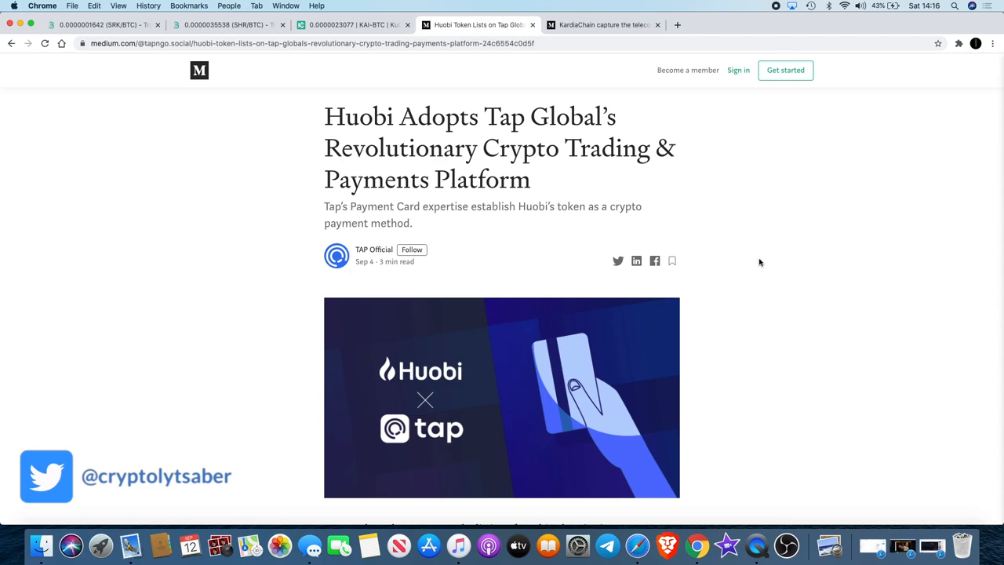
{"action": "scroll", "scroll_direction": "down", "scroll_amount": 3}
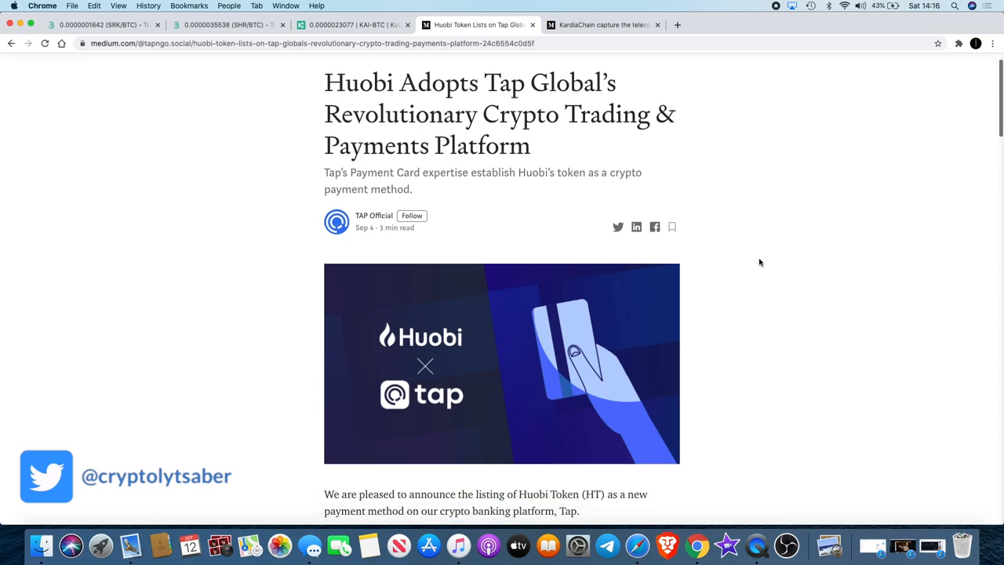
{"action": "scroll", "scroll_direction": "down", "scroll_amount": 3}
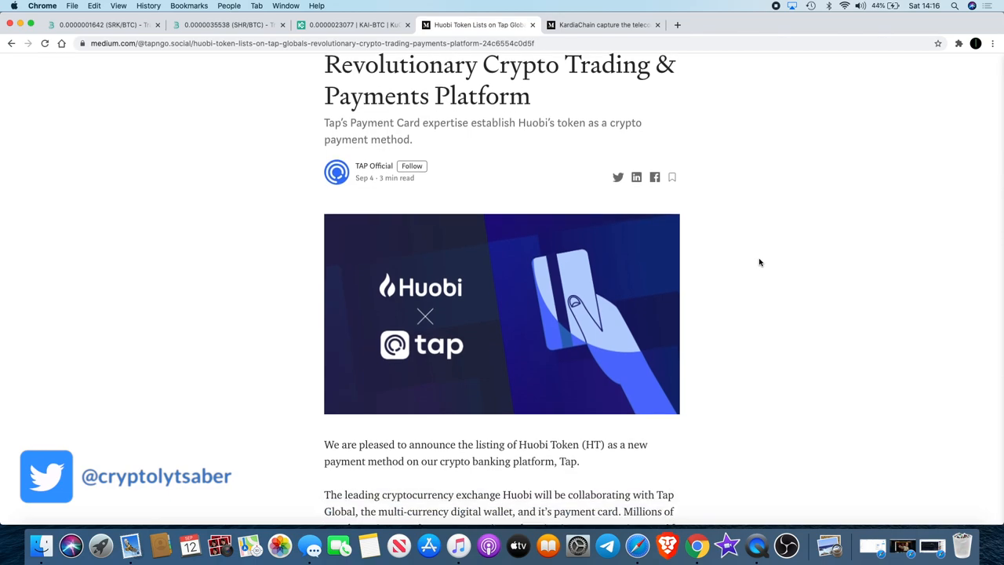
{"action": "scroll", "scroll_direction": "down", "scroll_amount": 3}
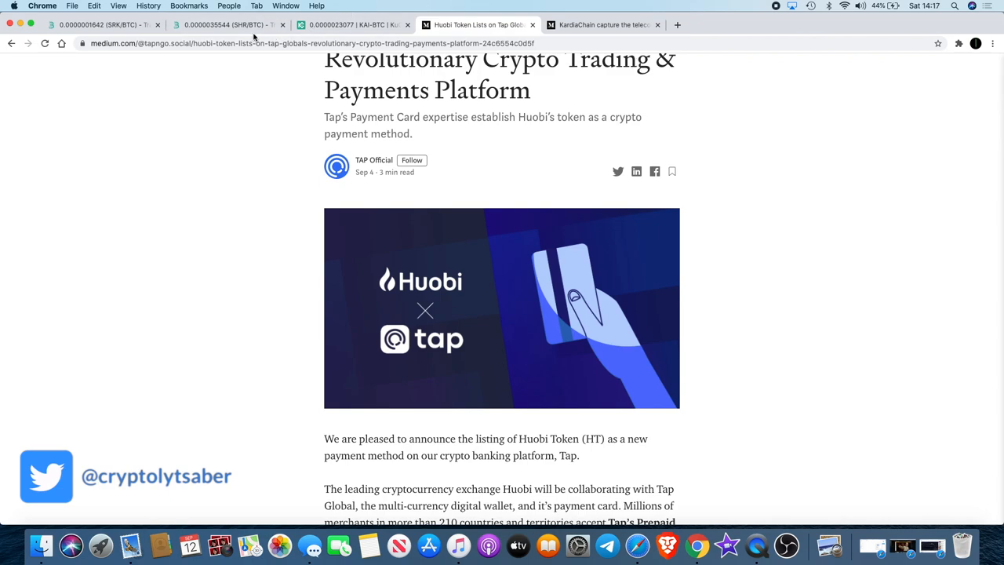
Review the SRK/BTC price history on the BitMart trading chart
{"action": "left_click", "coordinate": [102, 25]}
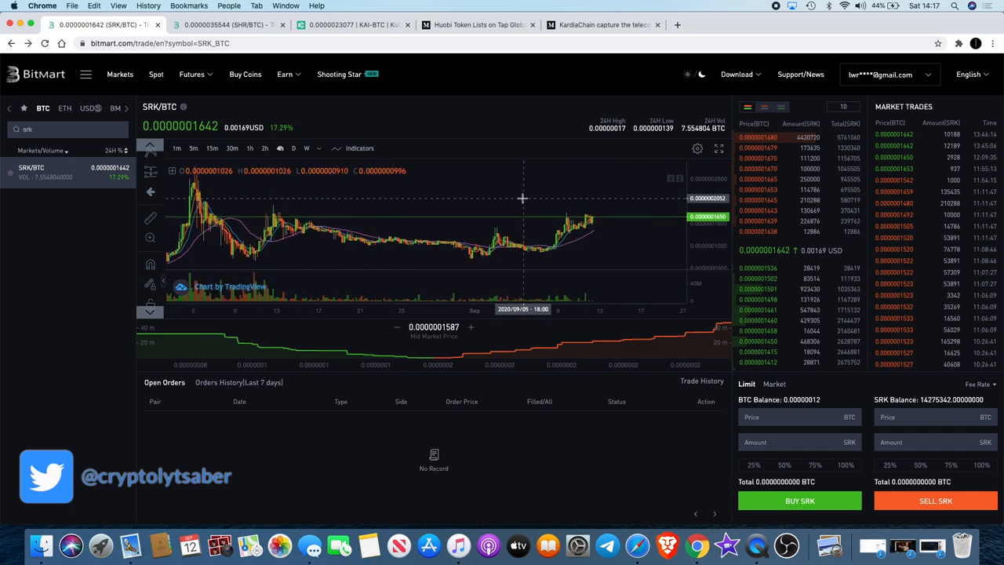
{"action": "mouse_move", "coordinate": [599, 214]}
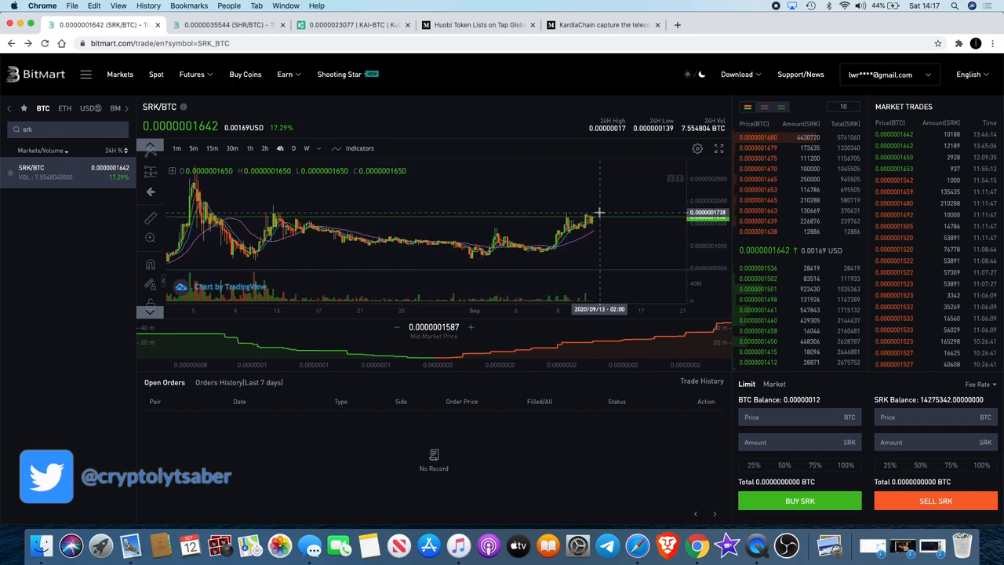
{"action": "mouse_move", "coordinate": [600, 212]}
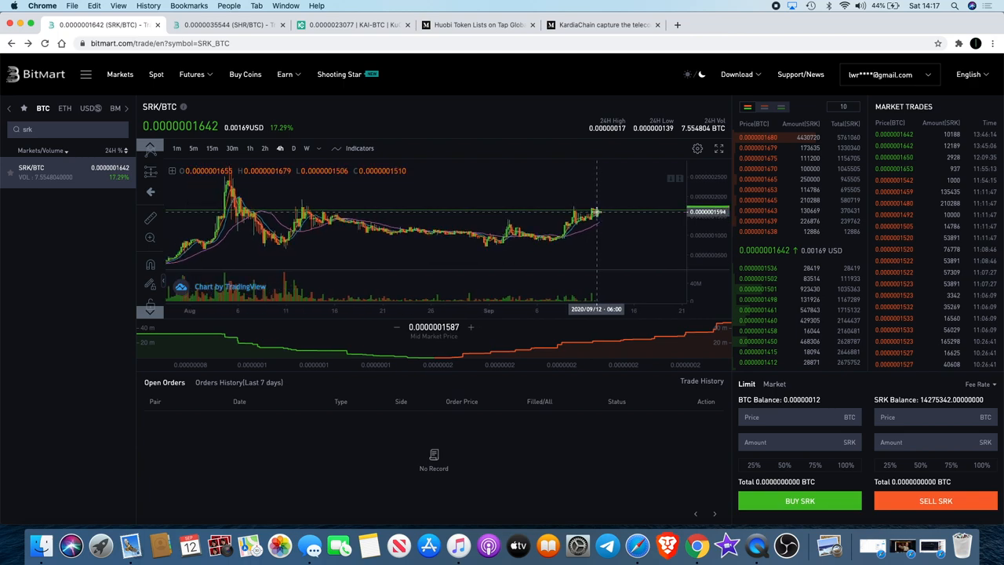
{"action": "mouse_move", "coordinate": [524, 238]}
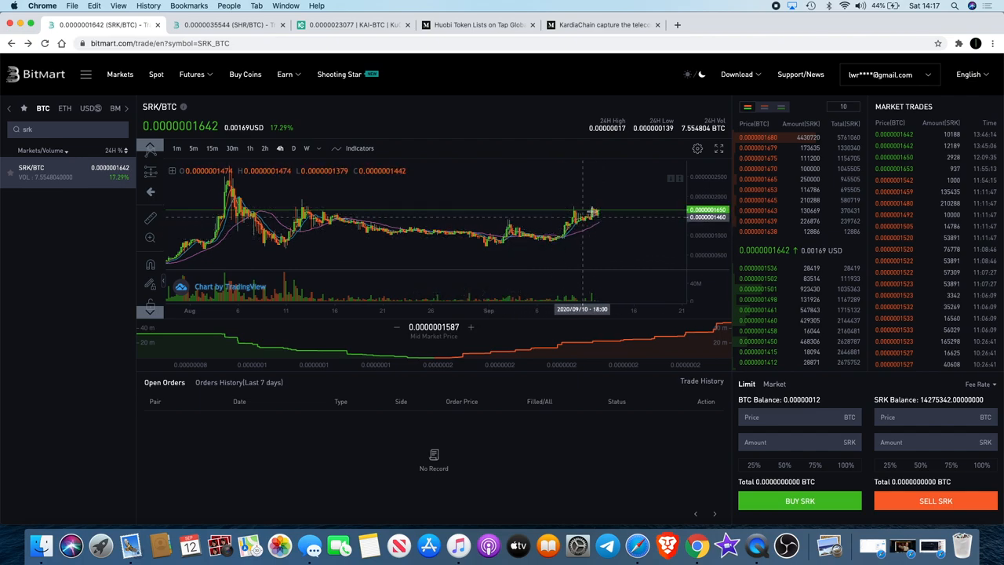
{"action": "mouse_move", "coordinate": [599, 212]}
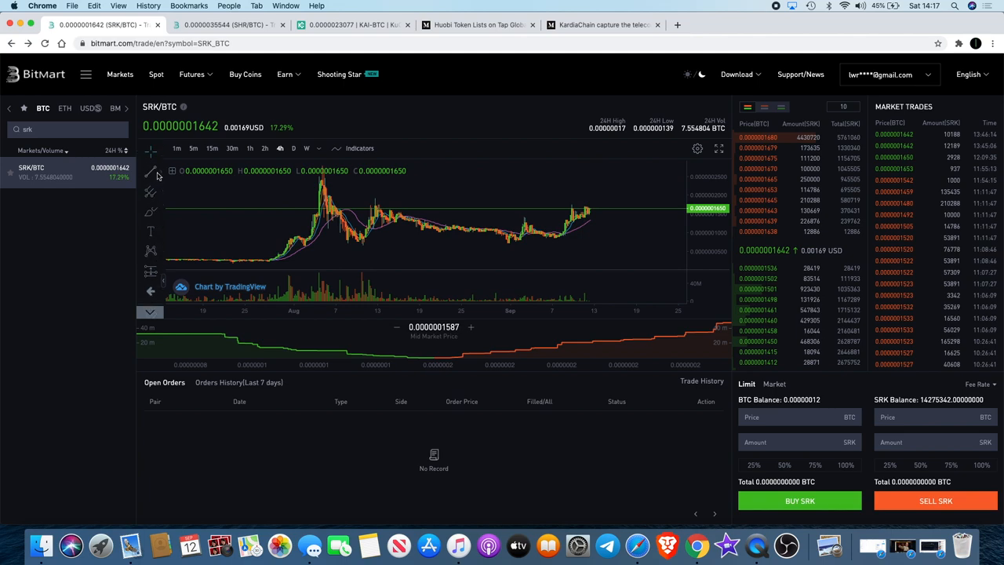
{"action": "left_click", "coordinate": [151, 171]}
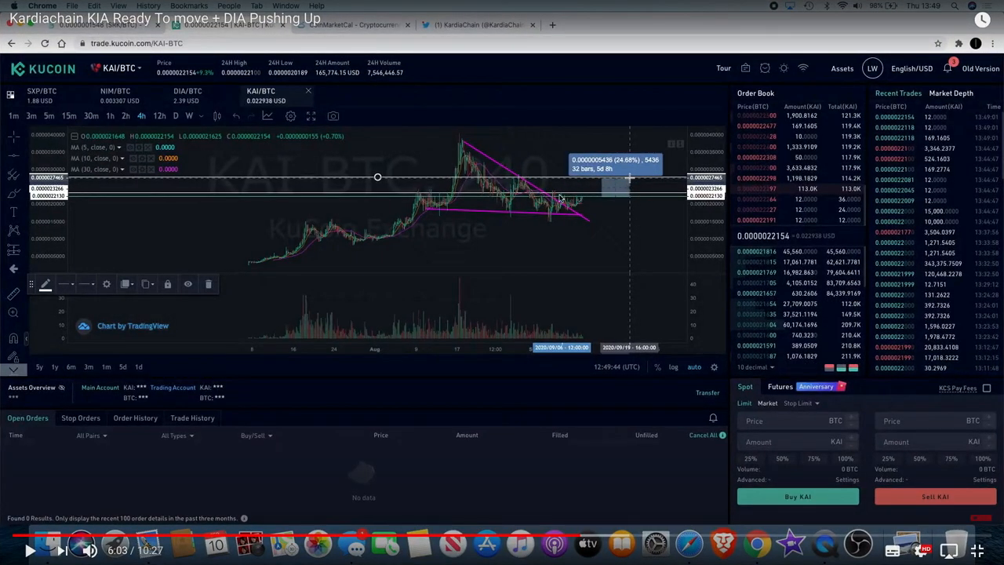
{"action": "mouse_move", "coordinate": [587, 198]}
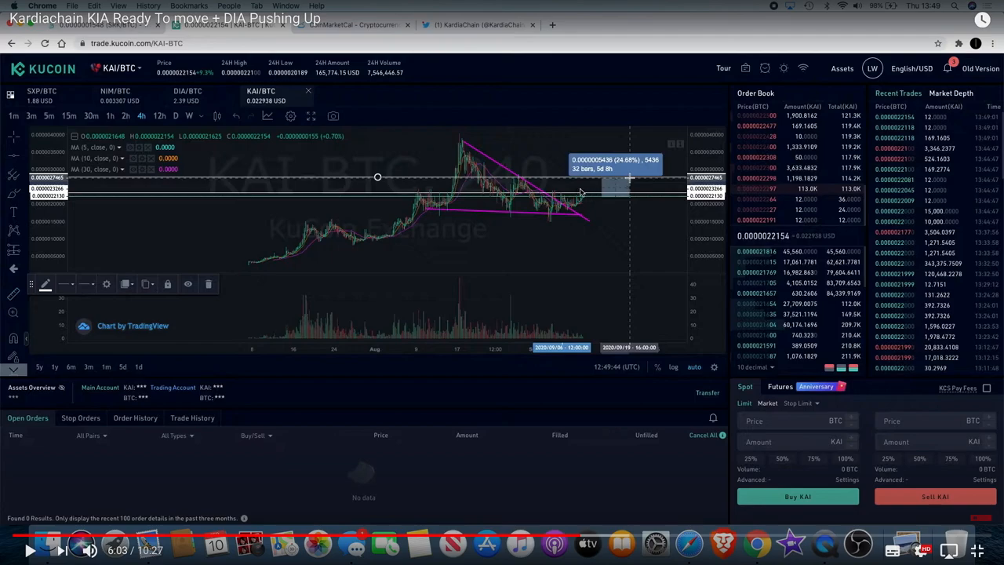
{"action": "mouse_move", "coordinate": [577, 201]}
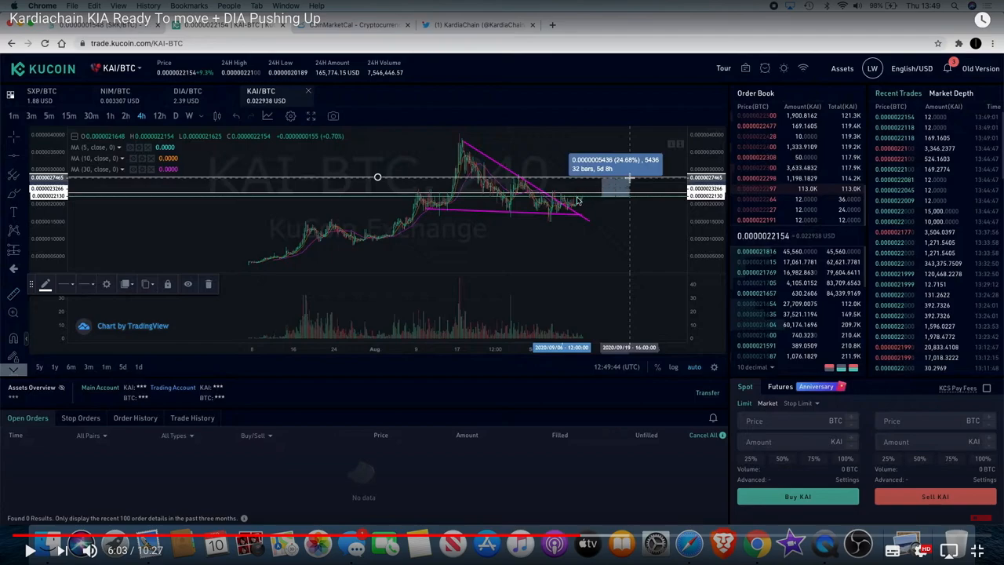
{"action": "mouse_move", "coordinate": [613, 193]}
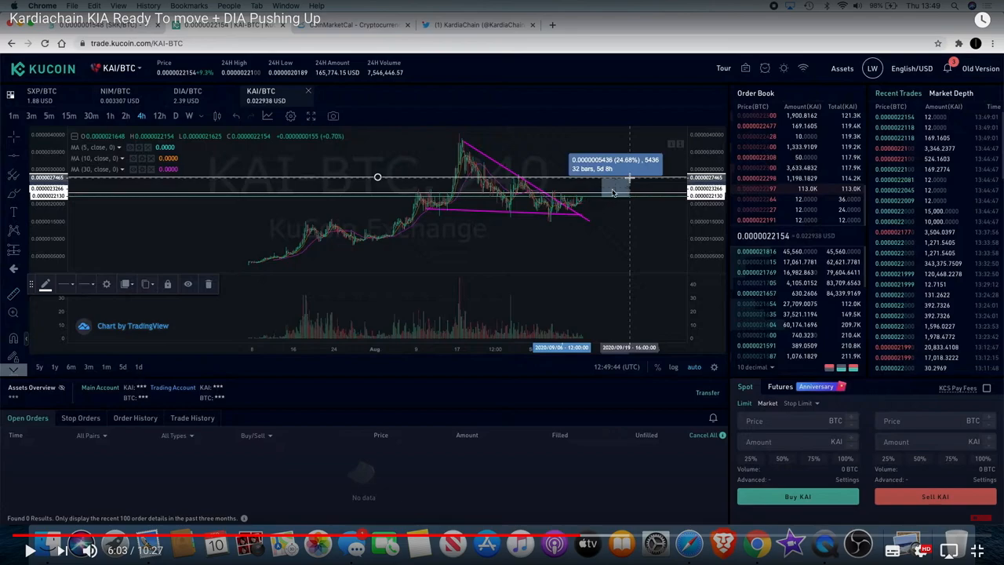
{"action": "mouse_move", "coordinate": [358, 79]}
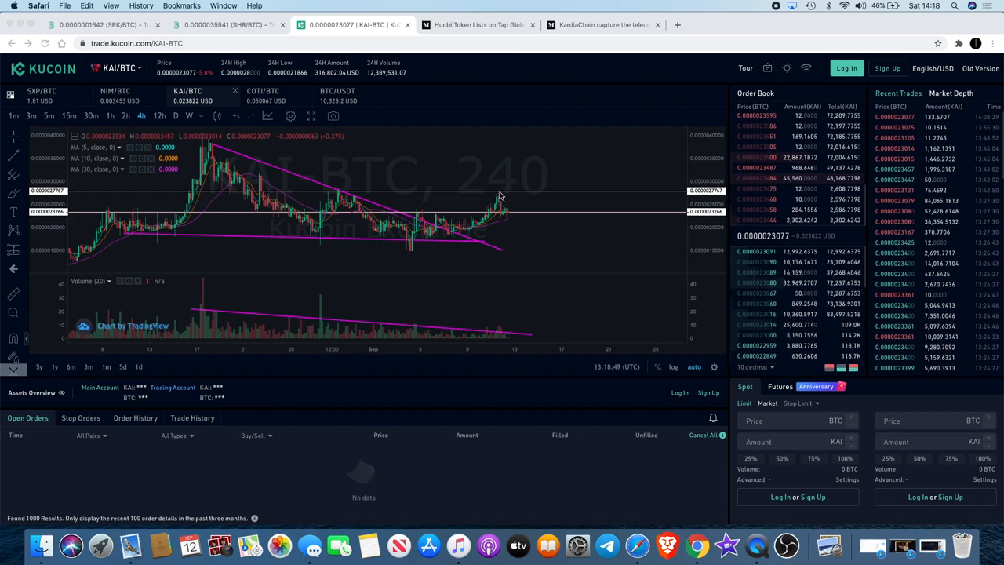
{"action": "mouse_move", "coordinate": [499, 197]}
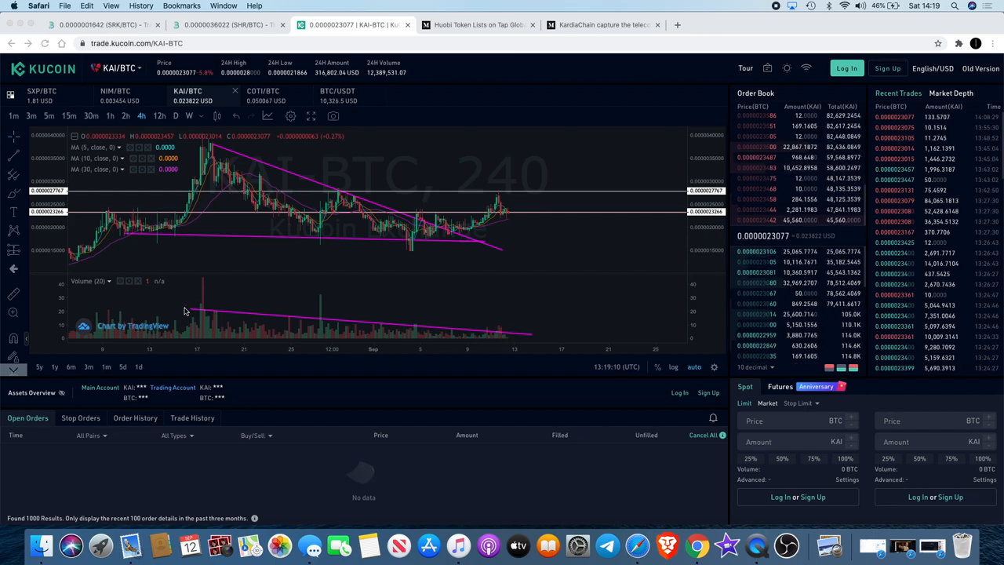
{"action": "mouse_move", "coordinate": [332, 314]}
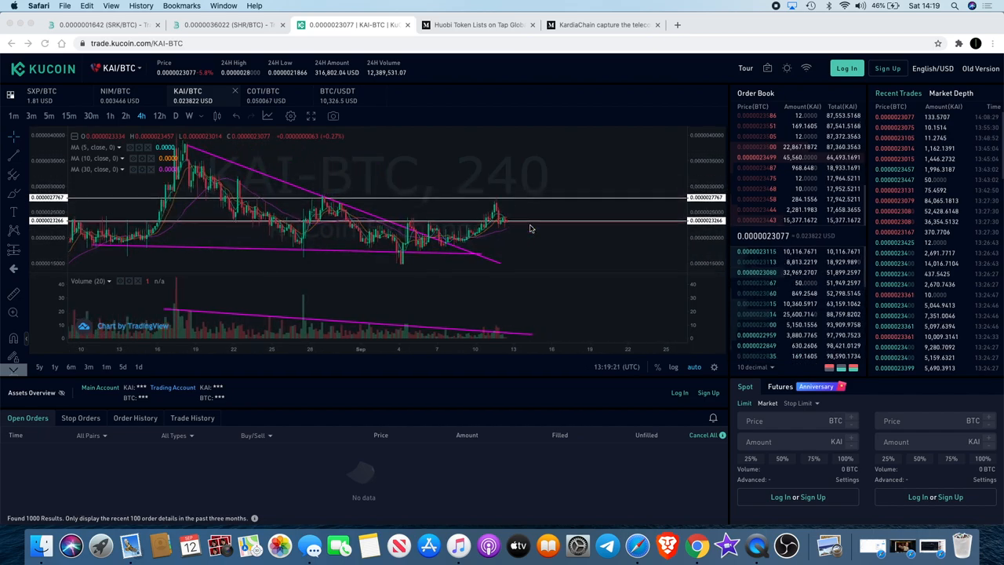
{"action": "mouse_move", "coordinate": [517, 217]}
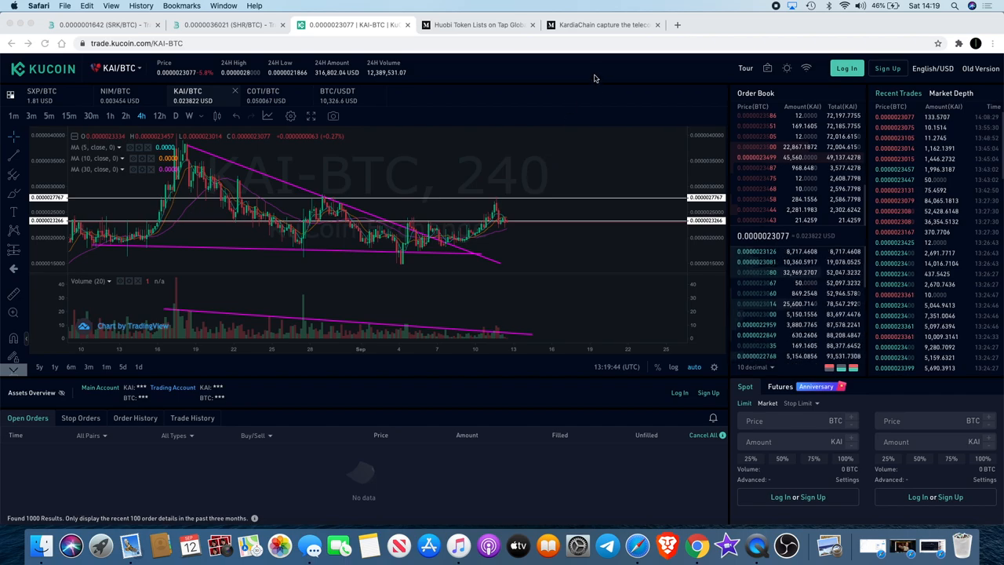
Switch from the KuCoin KAI/BTC chart to the KardiaChain telecom-market article
{"action": "left_click", "coordinate": [602, 25]}
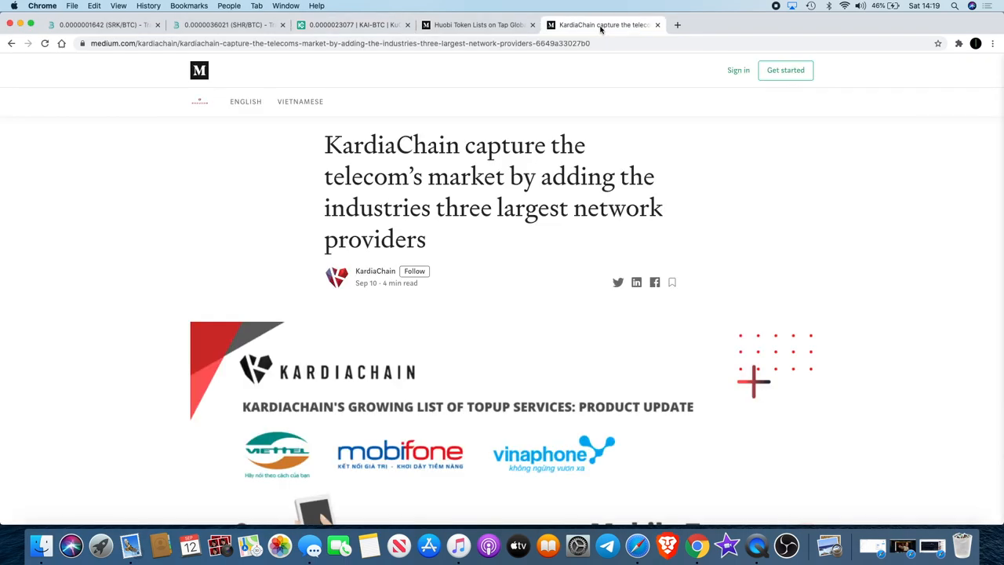
Read down the KardiaChain article to the KAI mobile top-up section for Vietnamese phone users
{"action": "scroll", "scroll_direction": "down", "scroll_amount": 3}
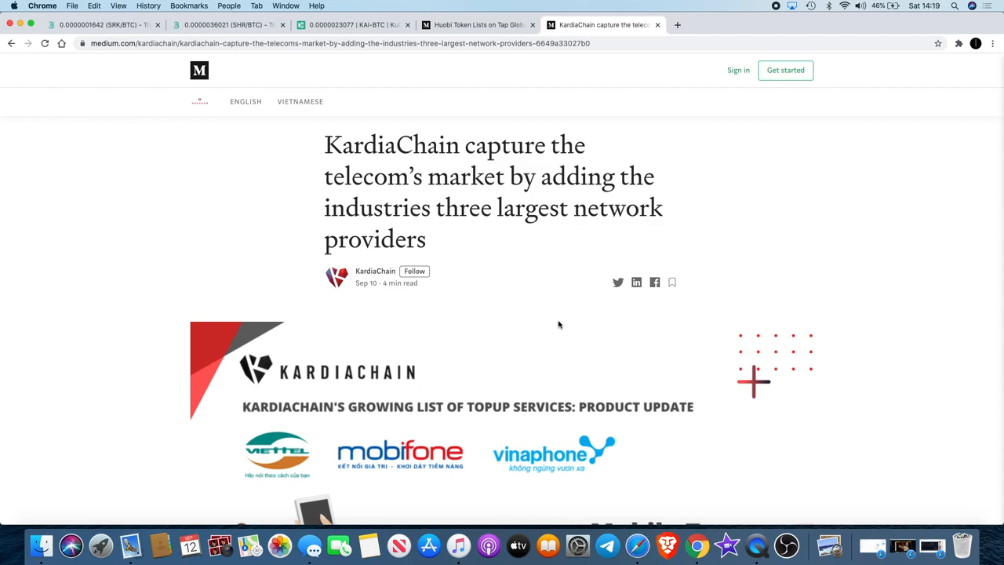
{"action": "scroll", "scroll_direction": "down", "scroll_amount": 3}
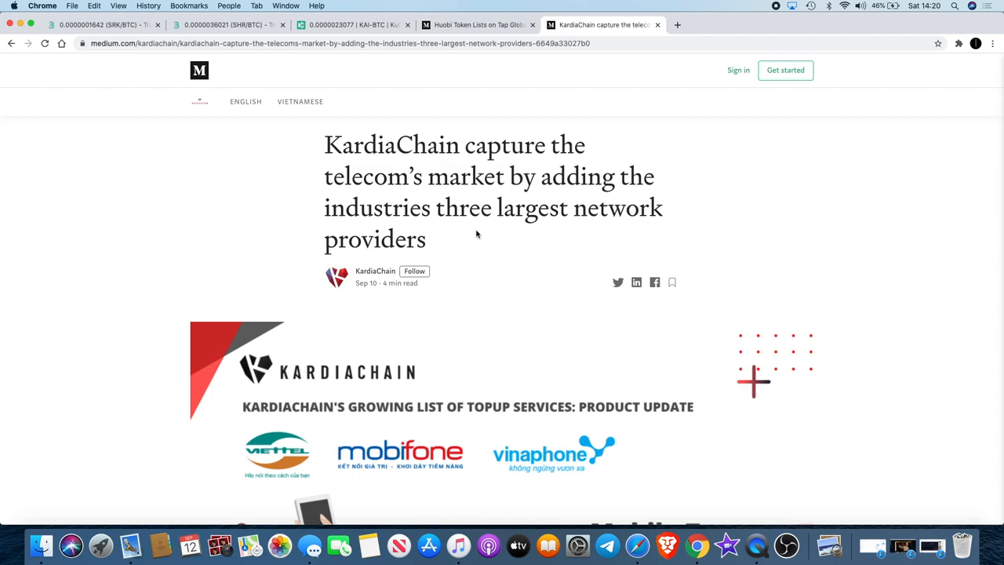
{"action": "scroll", "scroll_direction": "down", "scroll_amount": 3}
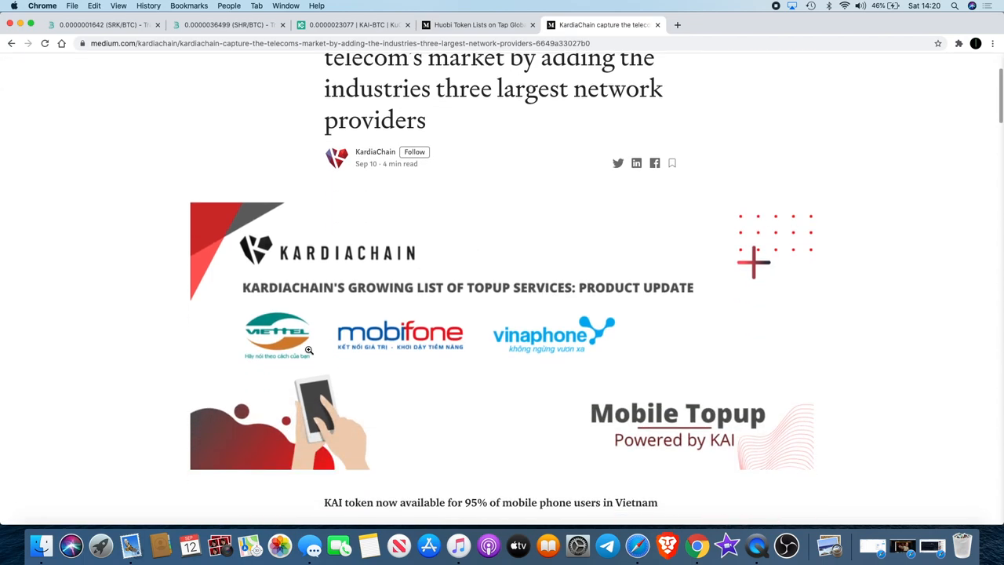
{"action": "mouse_move", "coordinate": [295, 345]}
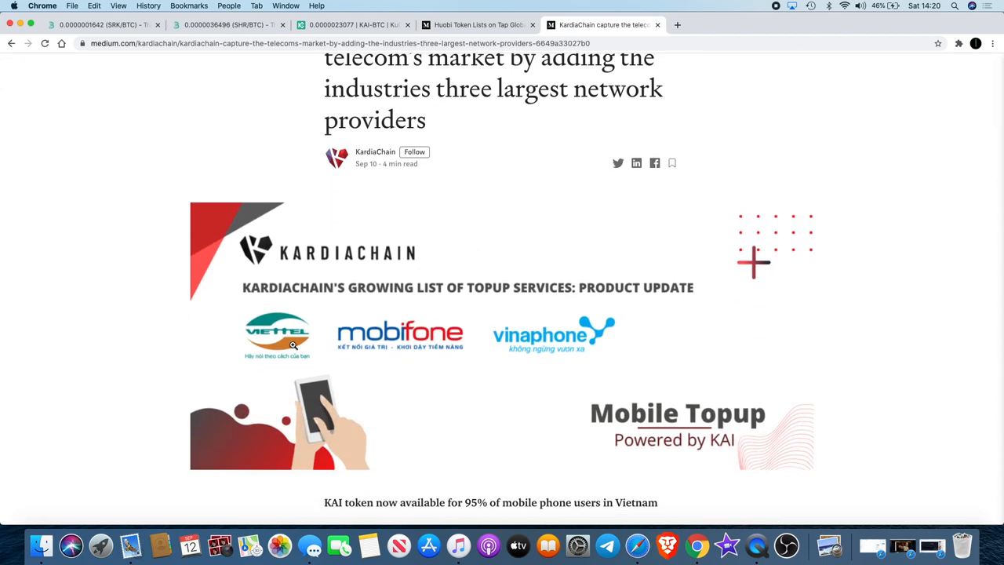
{"action": "mouse_move", "coordinate": [551, 331]}
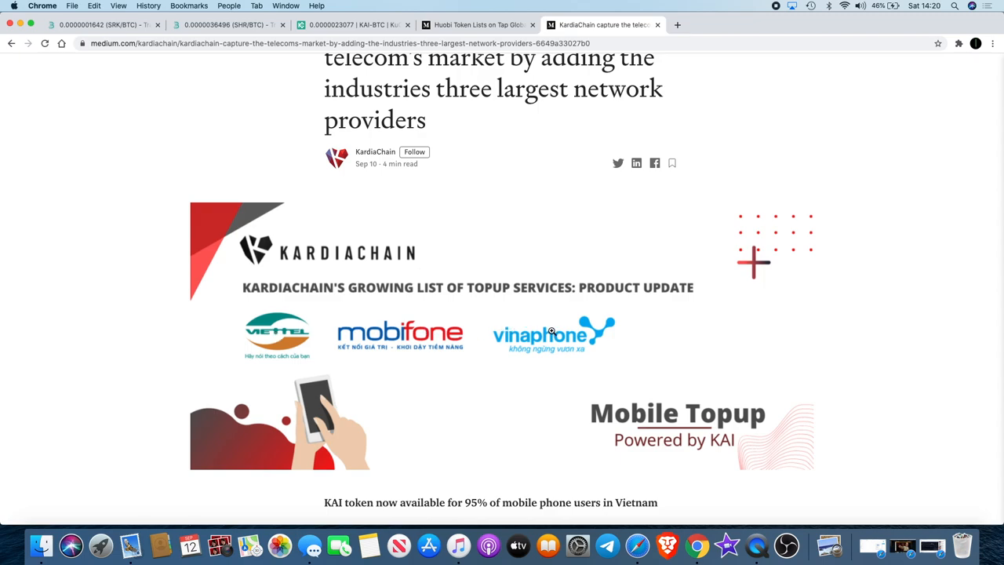
{"action": "mouse_move", "coordinate": [289, 324]}
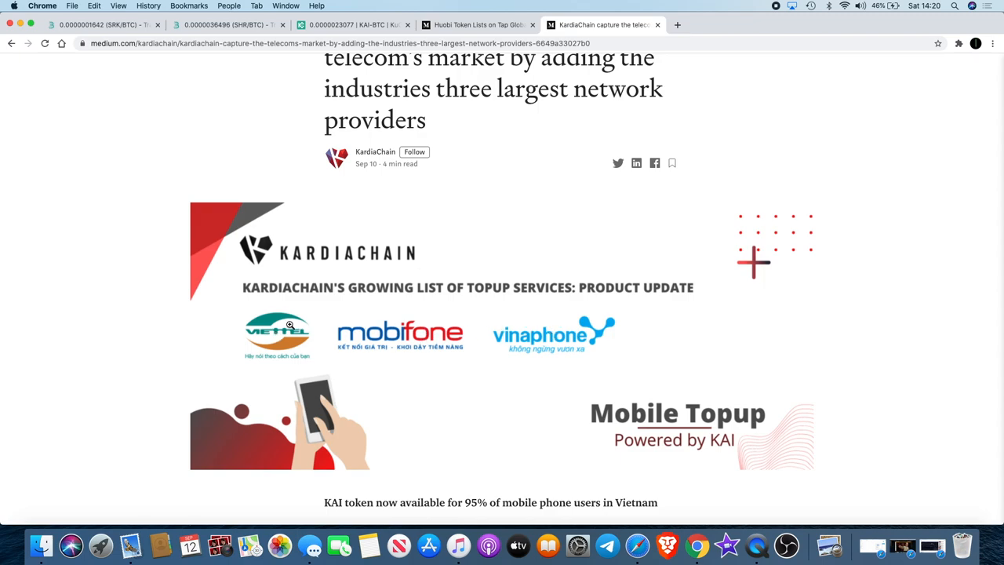
{"action": "scroll", "scroll_direction": "down", "scroll_amount": 3}
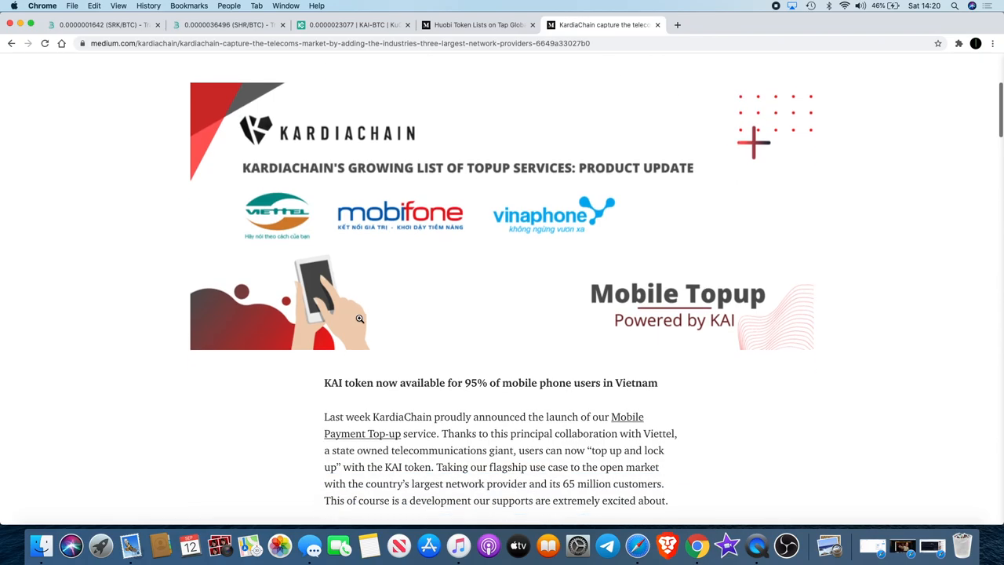
{"action": "scroll", "scroll_direction": "down", "scroll_amount": 3}
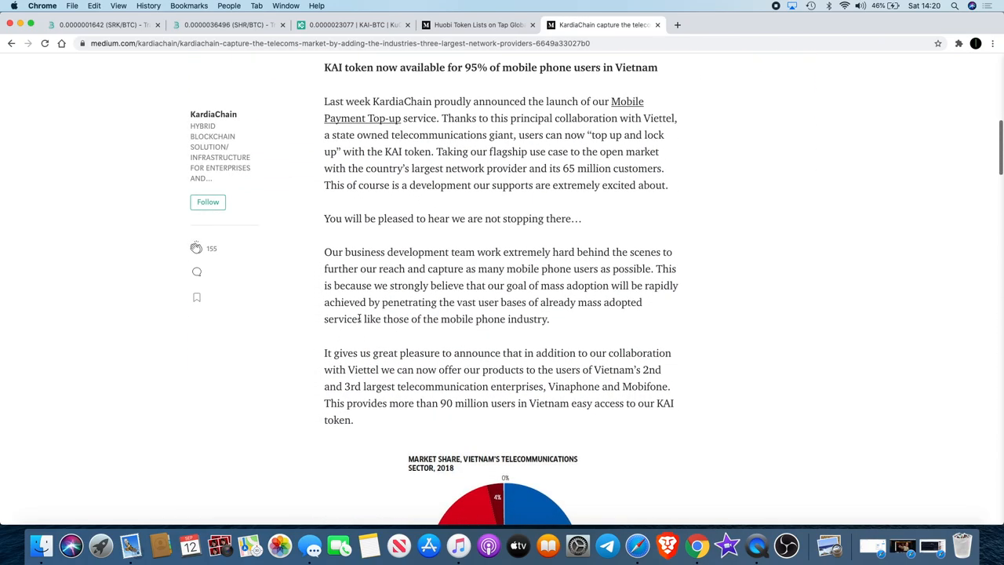
{"action": "scroll", "scroll_direction": "down", "scroll_amount": 3}
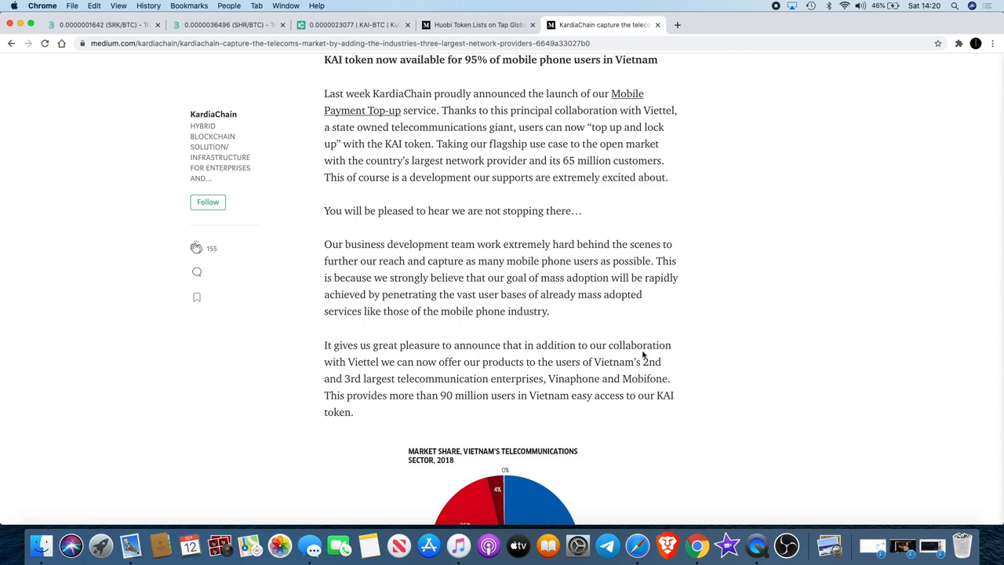
{"action": "scroll", "scroll_direction": "up", "scroll_amount": 3}
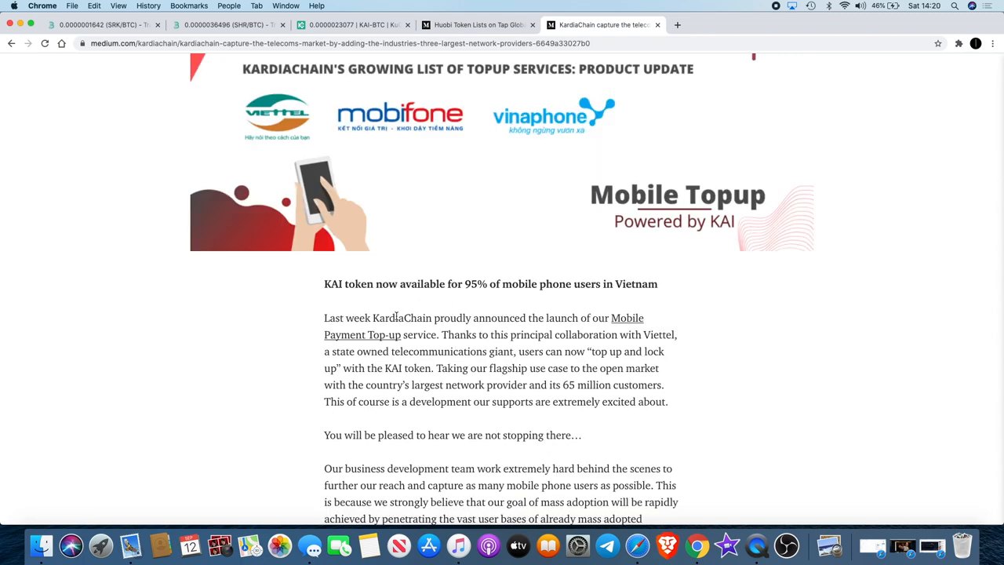
{"action": "mouse_move", "coordinate": [409, 241]}
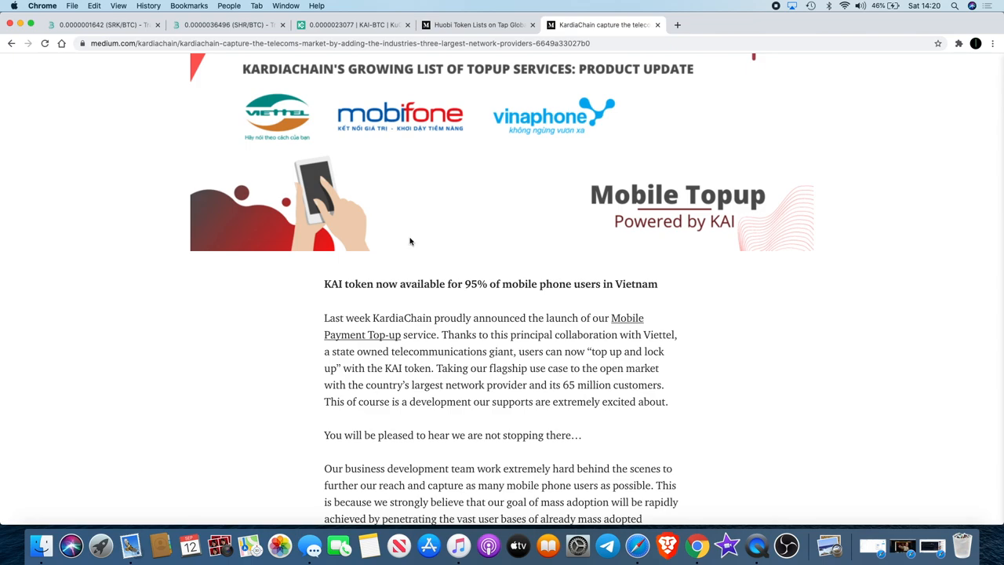
{"action": "scroll", "scroll_direction": "up", "scroll_amount": 3}
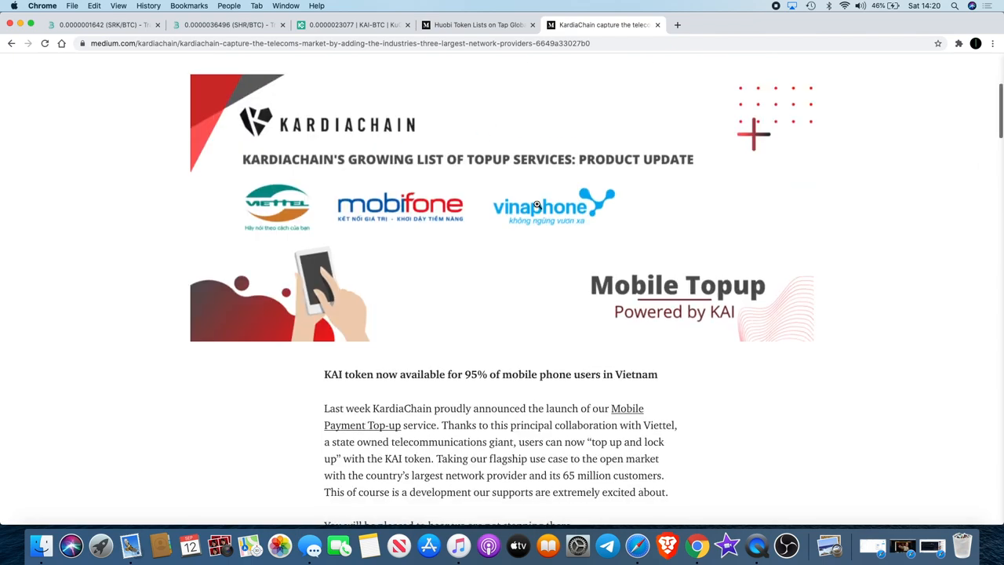
{"action": "scroll", "scroll_direction": "down", "scroll_amount": 3}
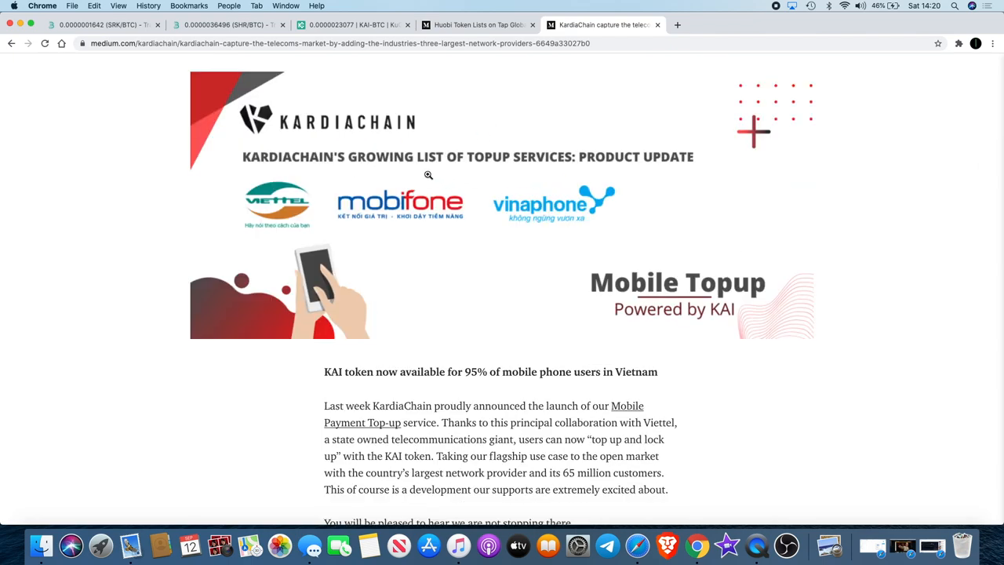
{"action": "mouse_move", "coordinate": [388, 248]}
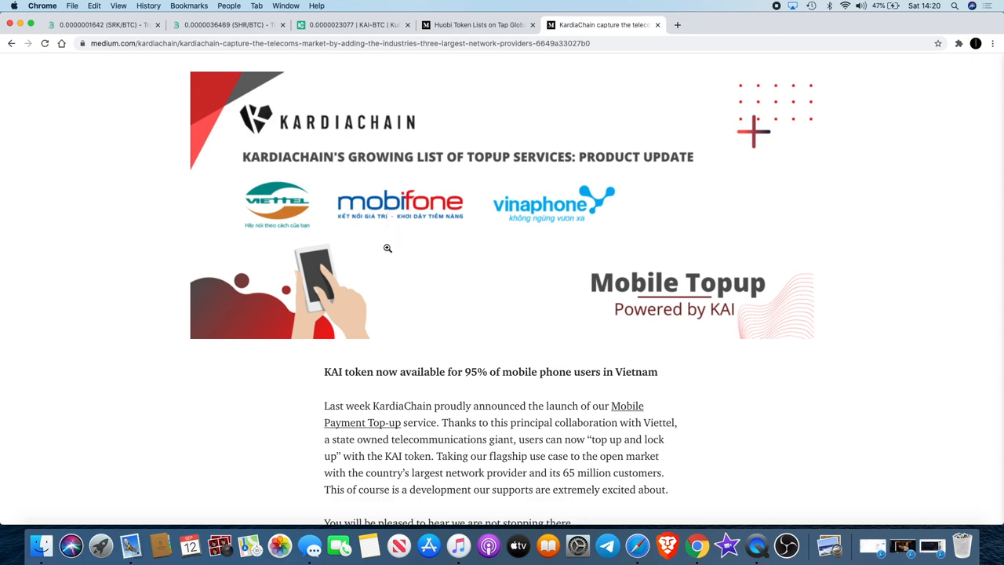
{"action": "mouse_move", "coordinate": [512, 217]}
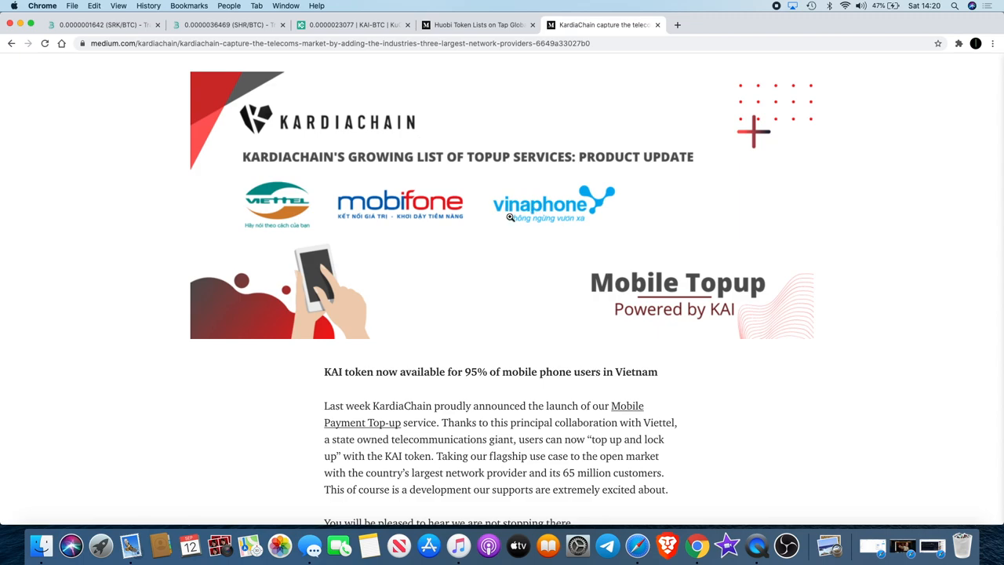
Highlight the '65 million customers' phrase, then return to the KuCoin KAI/BTC chart
{"action": "scroll", "scroll_direction": "down", "scroll_amount": 3}
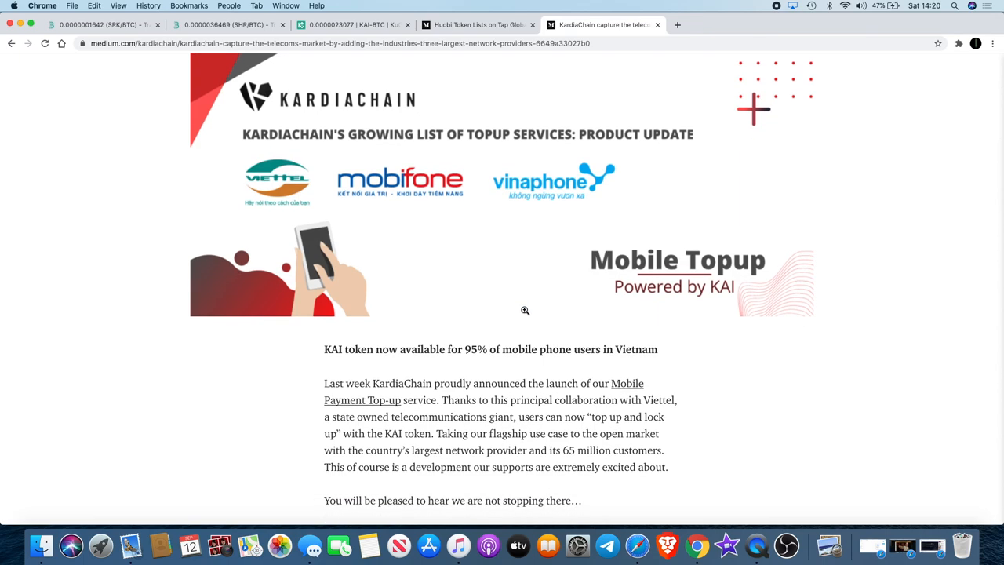
{"action": "scroll", "scroll_direction": "down", "scroll_amount": 3}
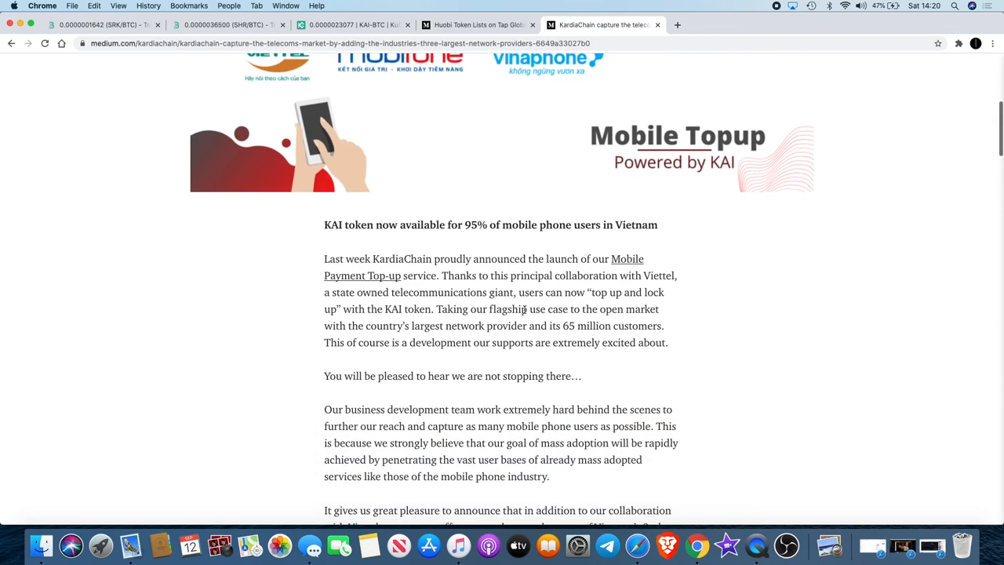
{"action": "scroll", "scroll_direction": "down", "scroll_amount": 3}
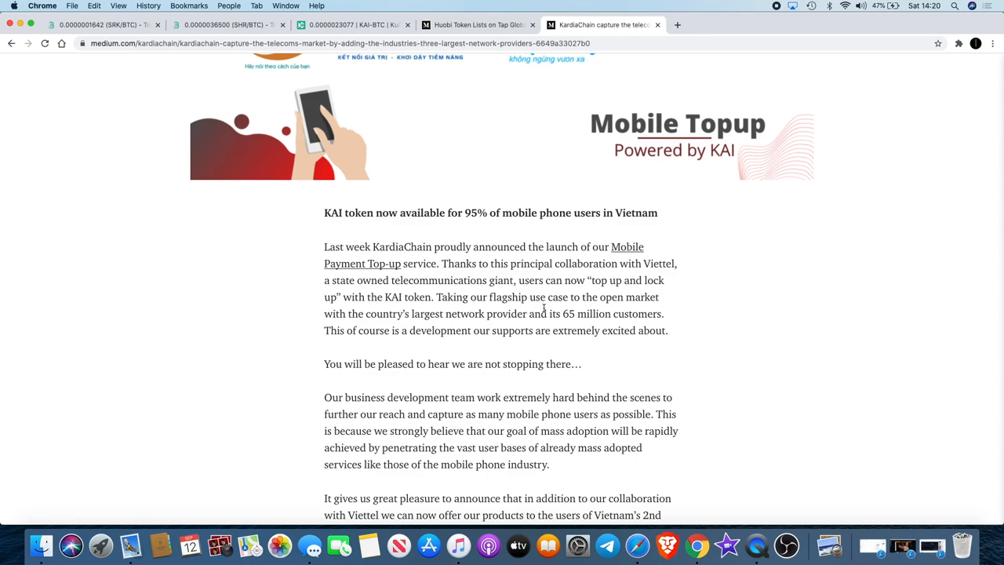
{"action": "left_click_drag", "start_coordinate": [564, 314], "coordinate": [662, 313]}
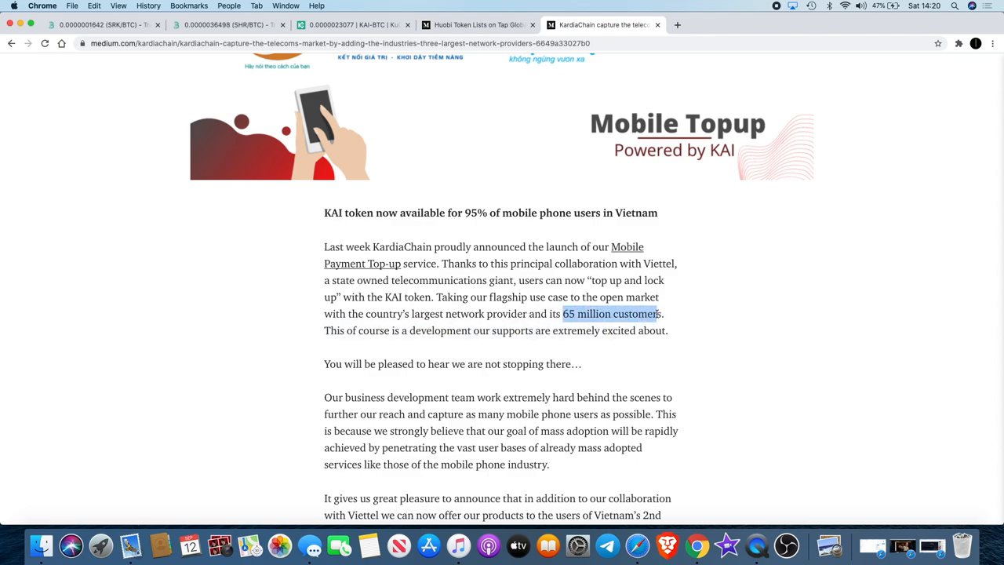
{"action": "scroll", "scroll_direction": "down", "scroll_amount": 3}
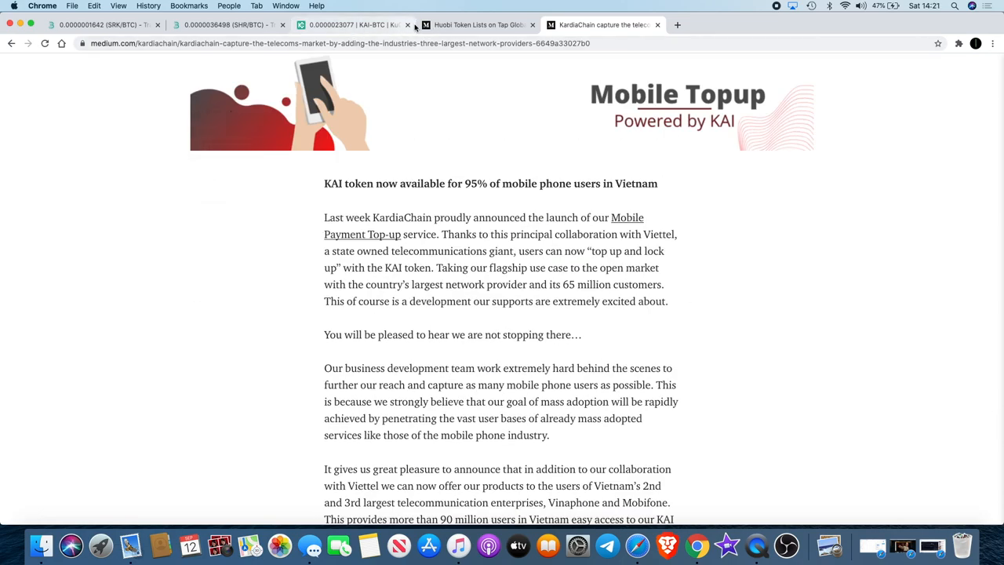
{"action": "left_click", "coordinate": [353, 26]}
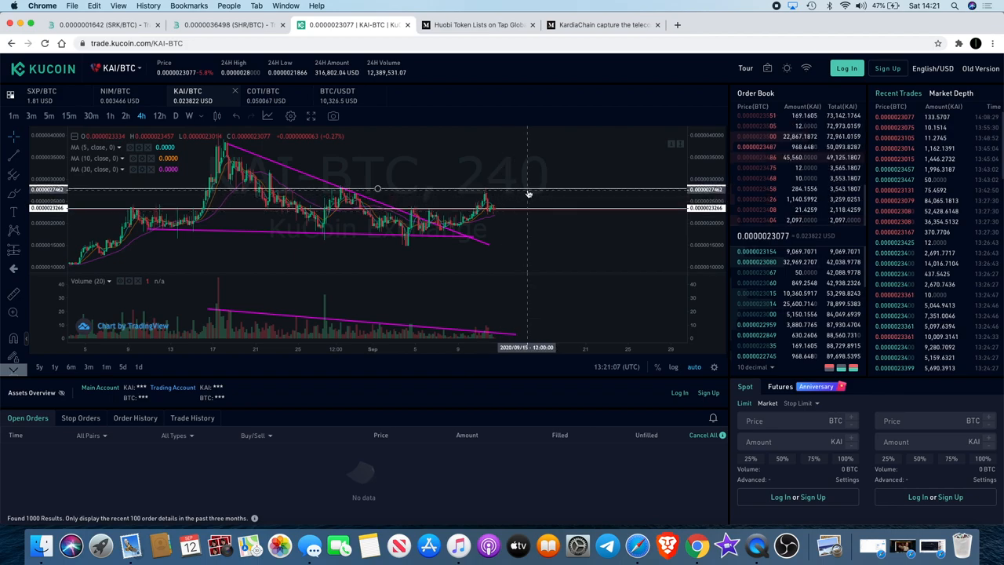
{"action": "mouse_move", "coordinate": [480, 185]}
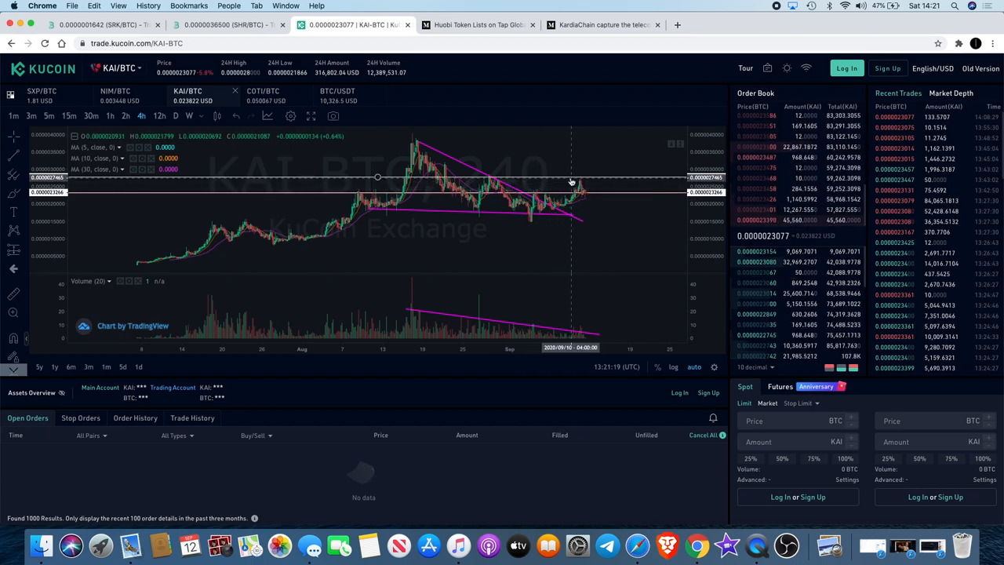
{"action": "mouse_move", "coordinate": [593, 169]}
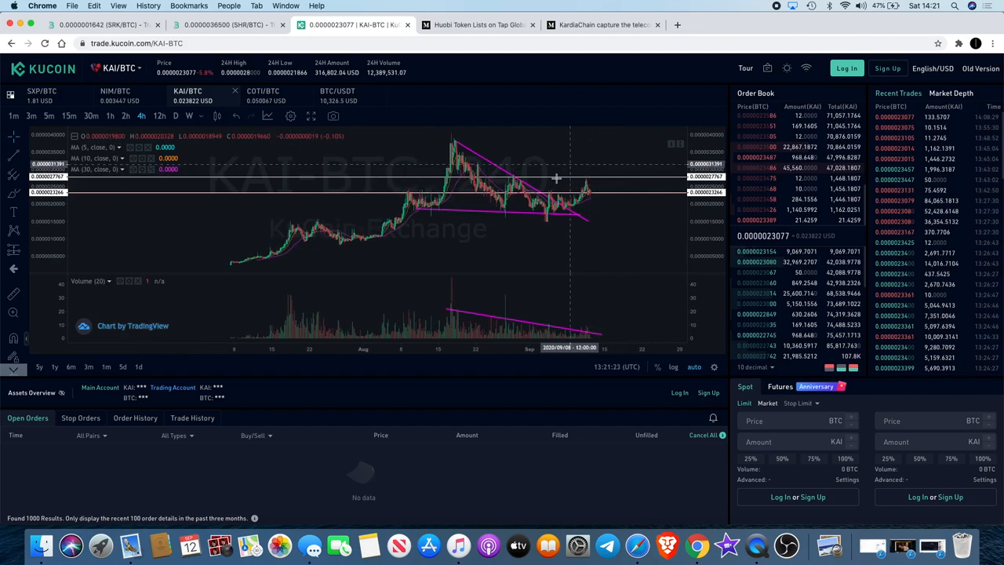
{"action": "mouse_move", "coordinate": [477, 132]}
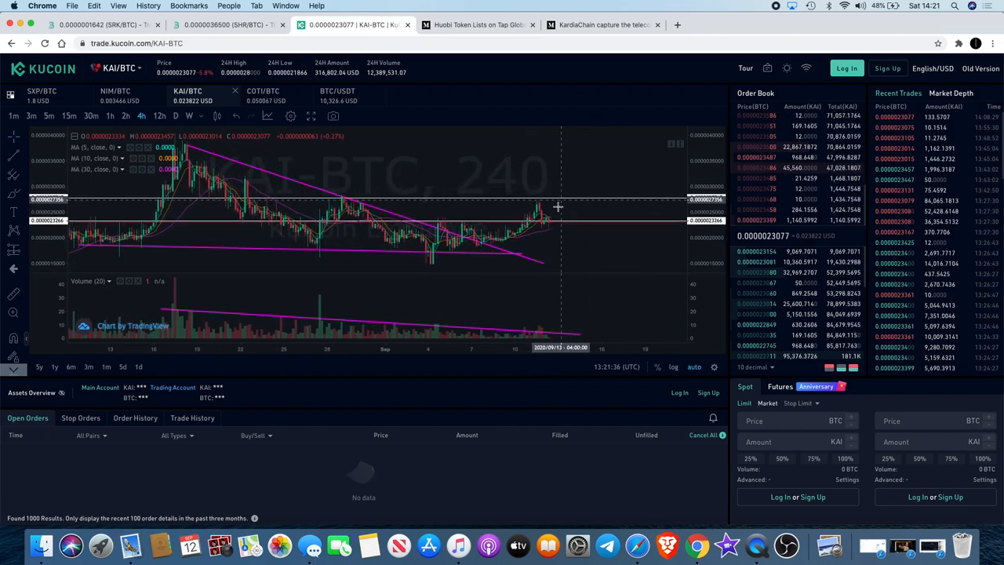
{"action": "mouse_move", "coordinate": [556, 231]}
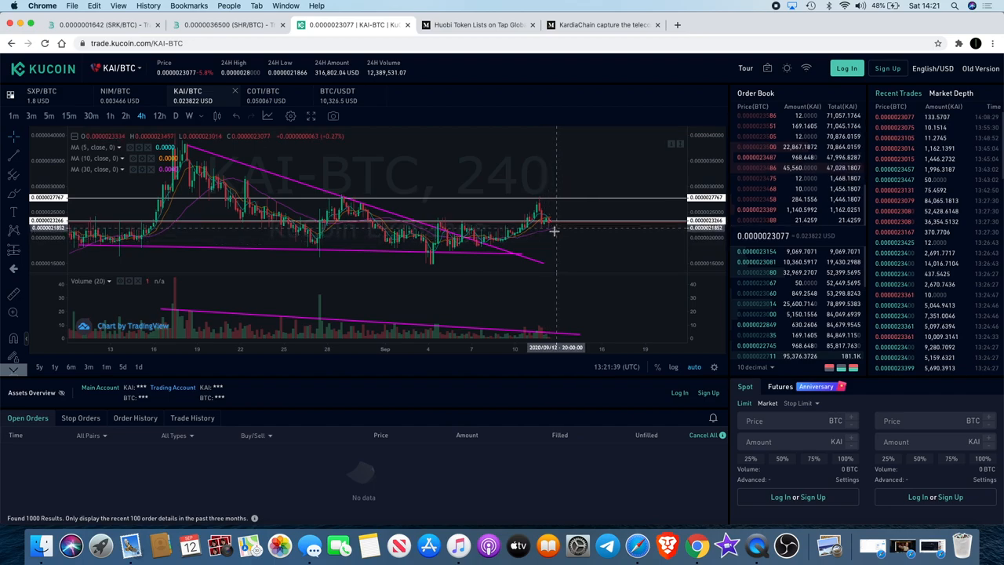
{"action": "mouse_move", "coordinate": [537, 217]}
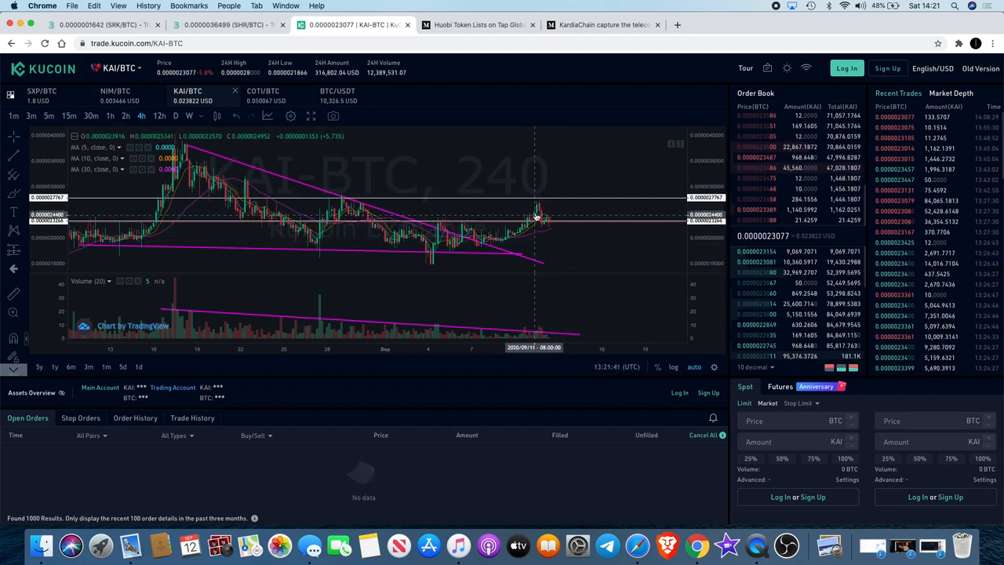
{"action": "mouse_move", "coordinate": [595, 201]}
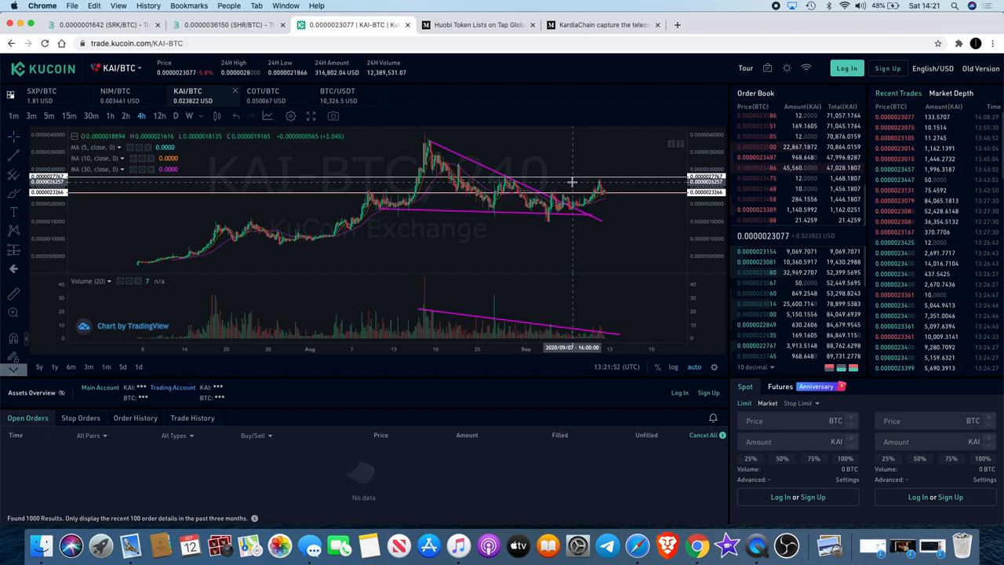
{"action": "mouse_move", "coordinate": [577, 181]}
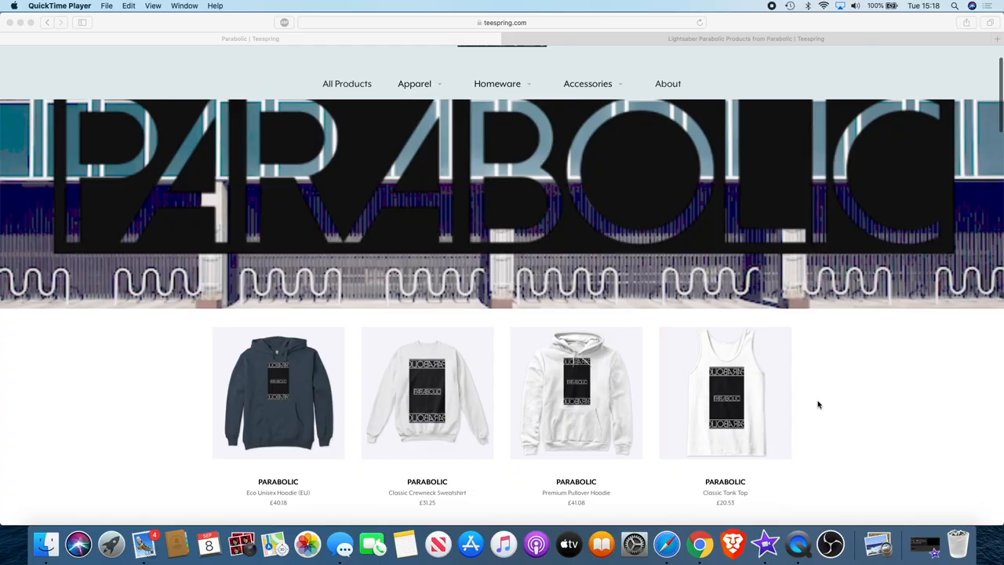
Browse the Parabolic store's product rows to the bottom and pick the Lightsaber Parabolic hoodie
{"action": "scroll", "scroll_direction": "down", "scroll_amount": 3}
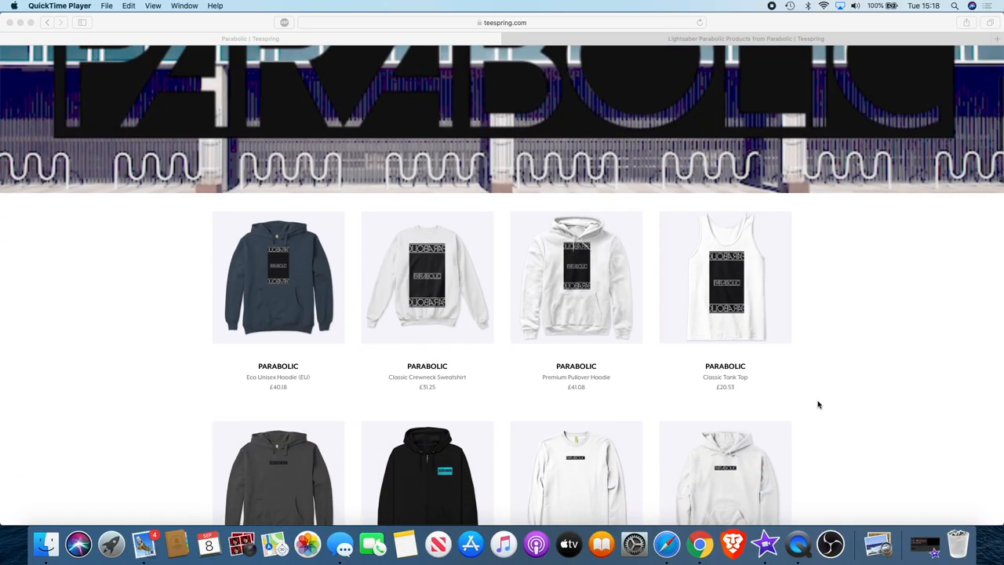
{"action": "scroll", "scroll_direction": "down", "scroll_amount": 3}
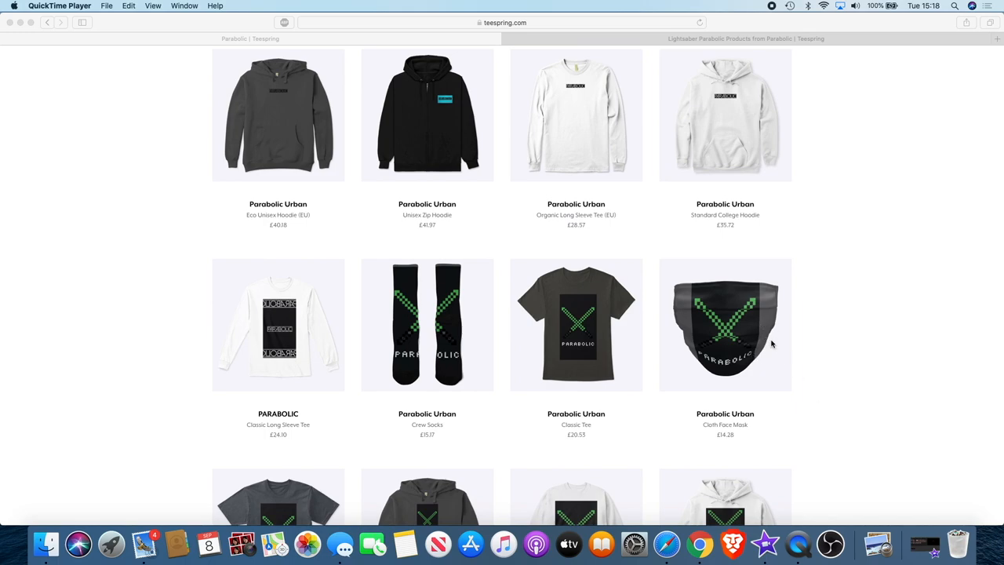
{"action": "mouse_move", "coordinate": [665, 356]}
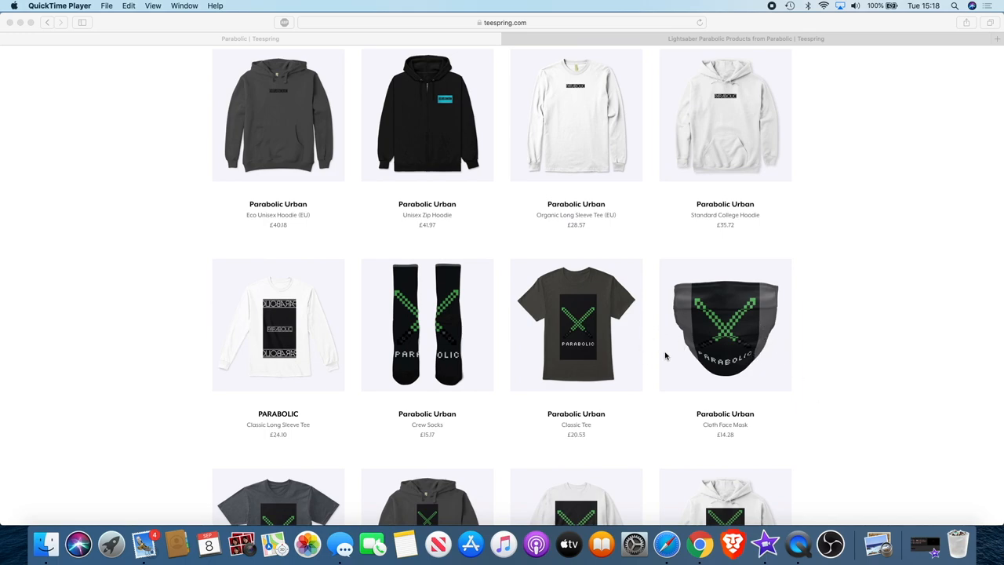
{"action": "scroll", "scroll_direction": "down", "scroll_amount": 3}
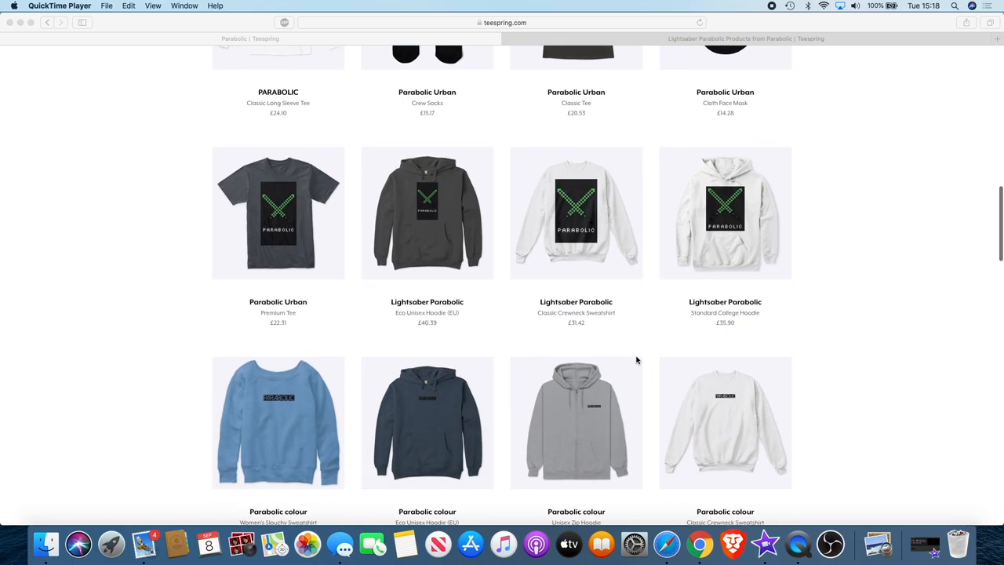
{"action": "scroll", "scroll_direction": "down", "scroll_amount": 3}
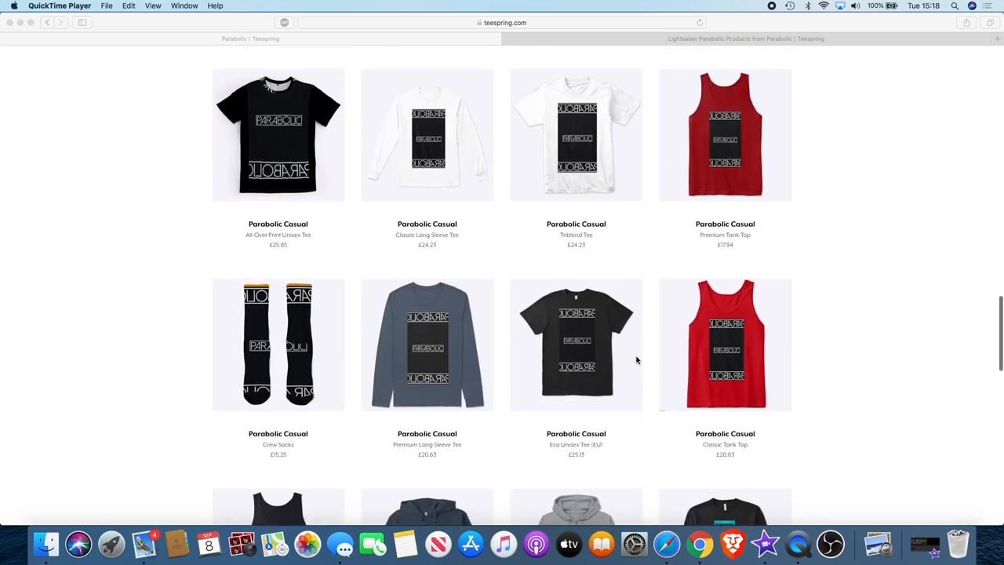
{"action": "scroll", "scroll_direction": "down", "scroll_amount": 3}
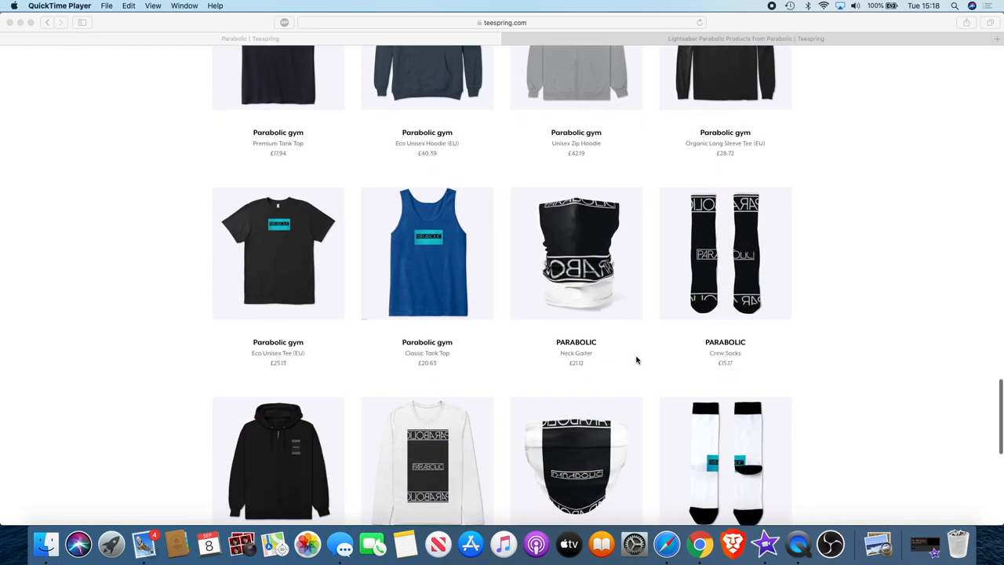
{"action": "scroll", "scroll_direction": "down", "scroll_amount": 3}
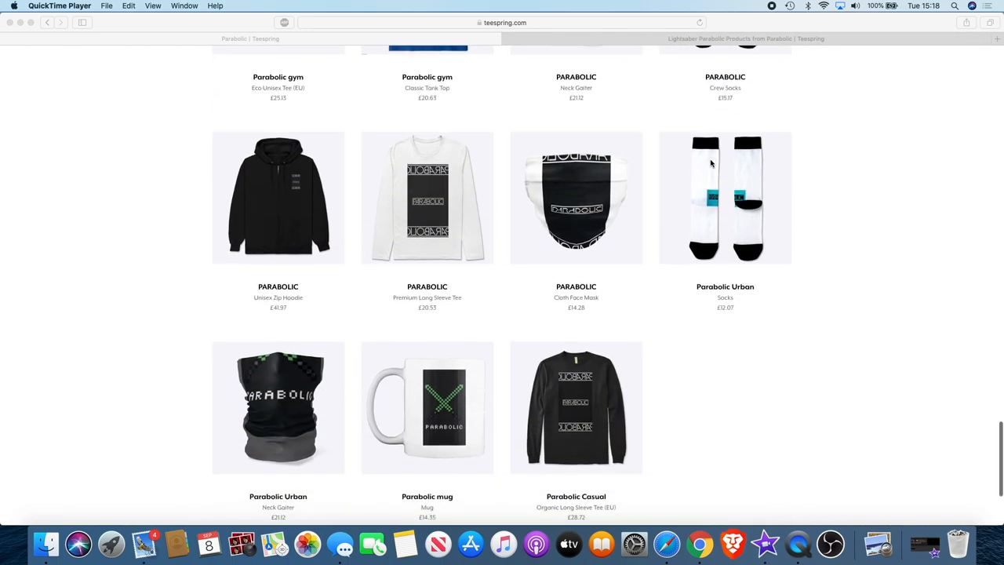
{"action": "left_click", "coordinate": [745, 38]}
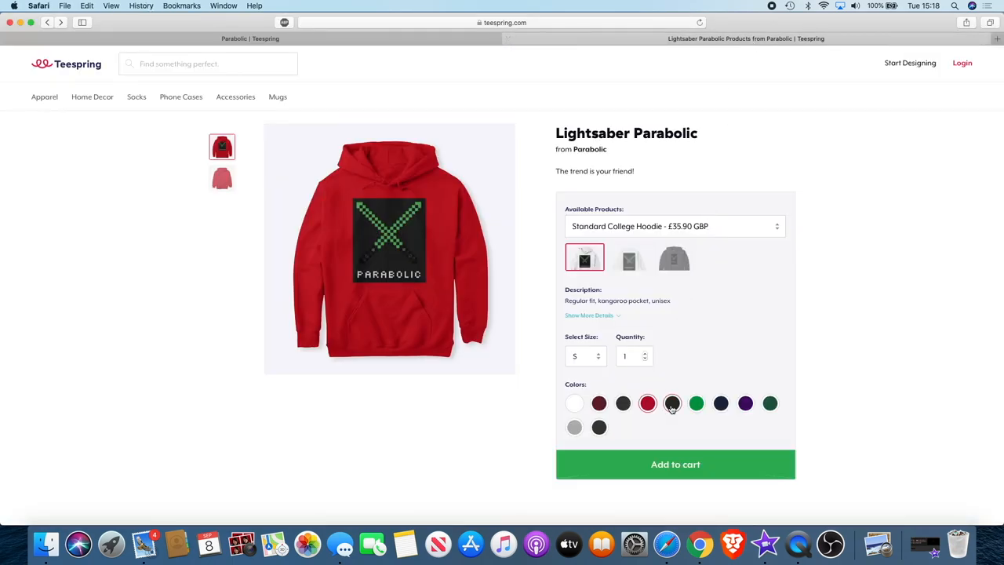
Preview the Lightsaber Parabolic hoodie in black, then in green
{"action": "left_click", "coordinate": [671, 404]}
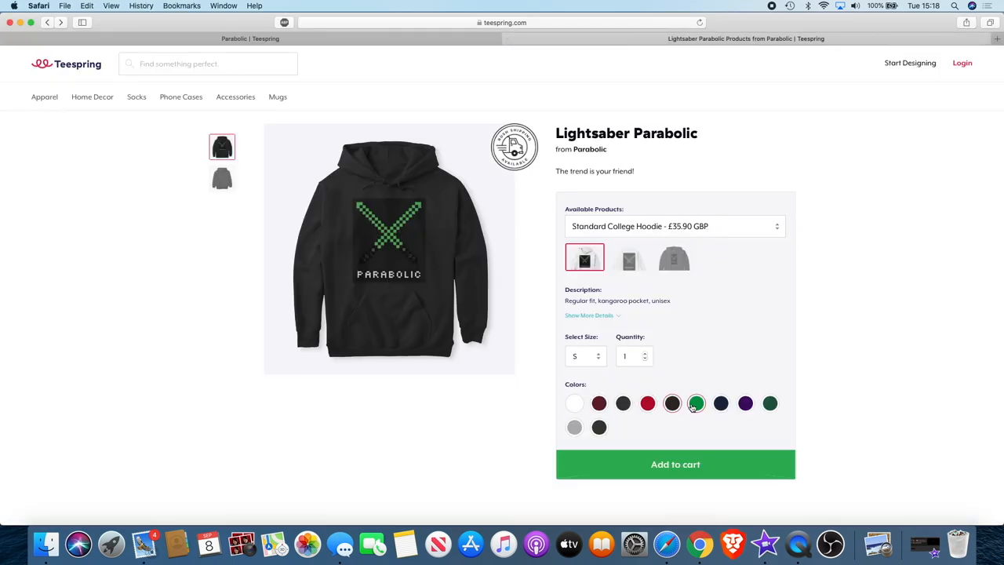
{"action": "left_click", "coordinate": [697, 402]}
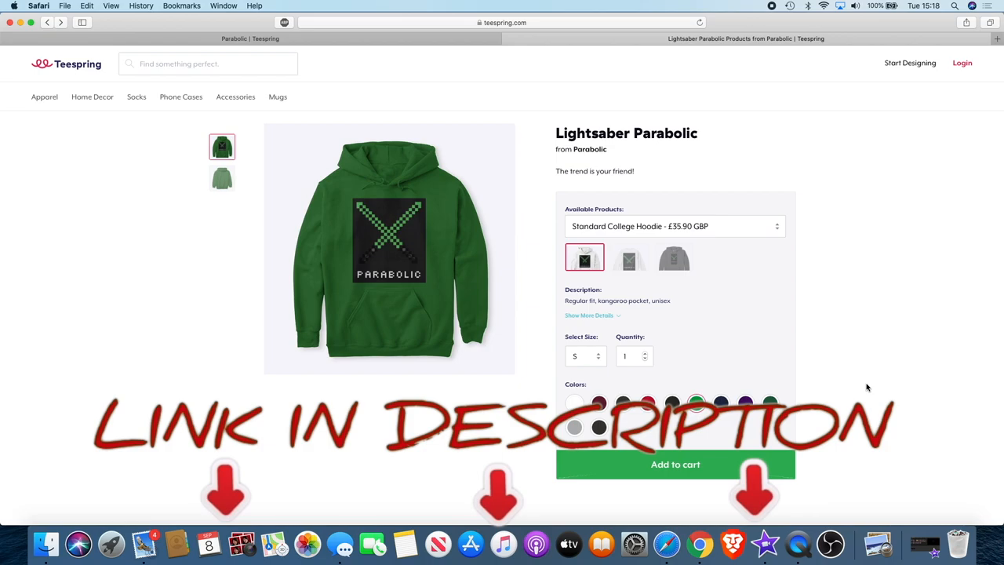
{"action": "scroll", "scroll_direction": "down", "scroll_amount": 3}
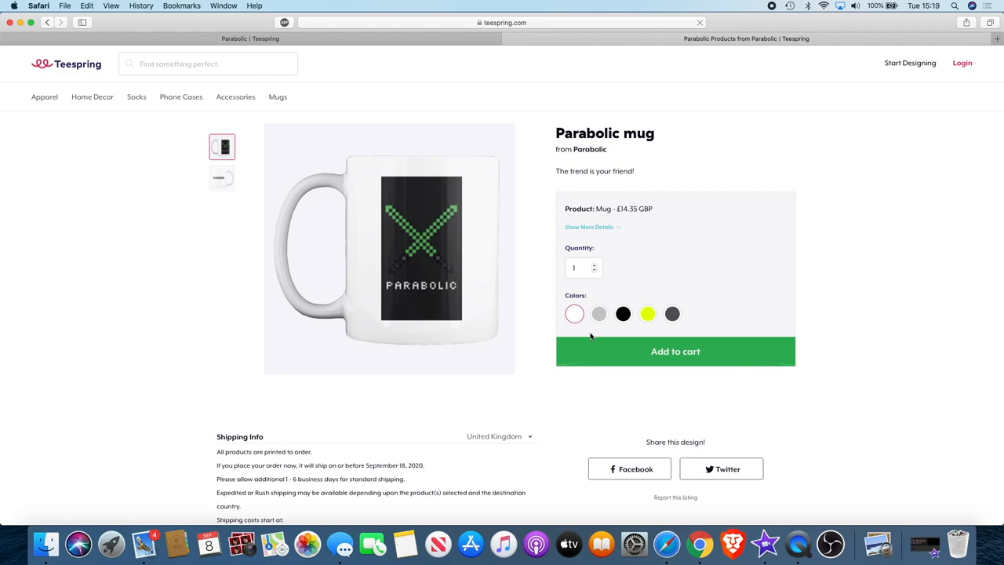
Preview the Parabolic mug in light grey, yellow and finally dark grey
{"action": "left_click", "coordinate": [600, 314]}
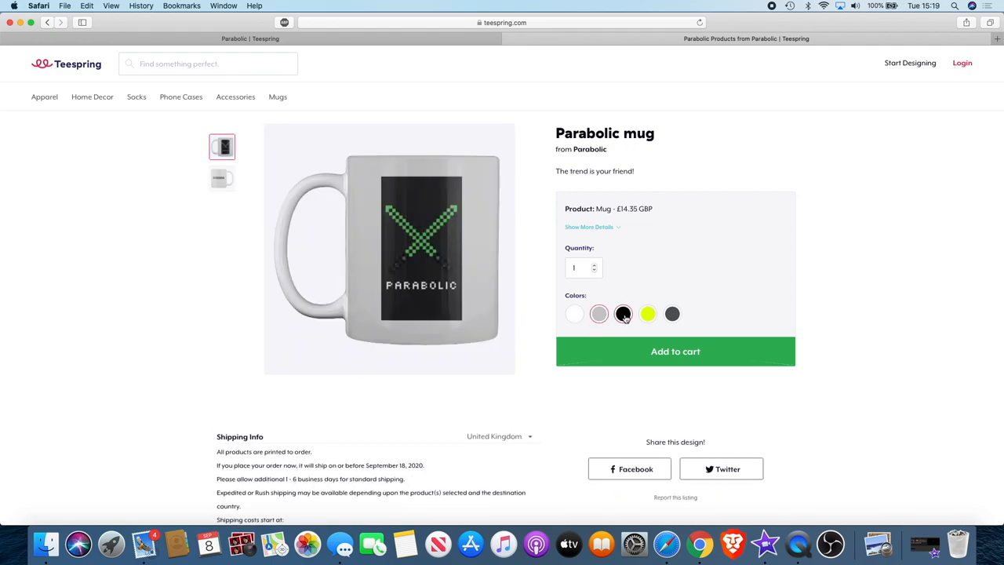
{"action": "left_click", "coordinate": [648, 314]}
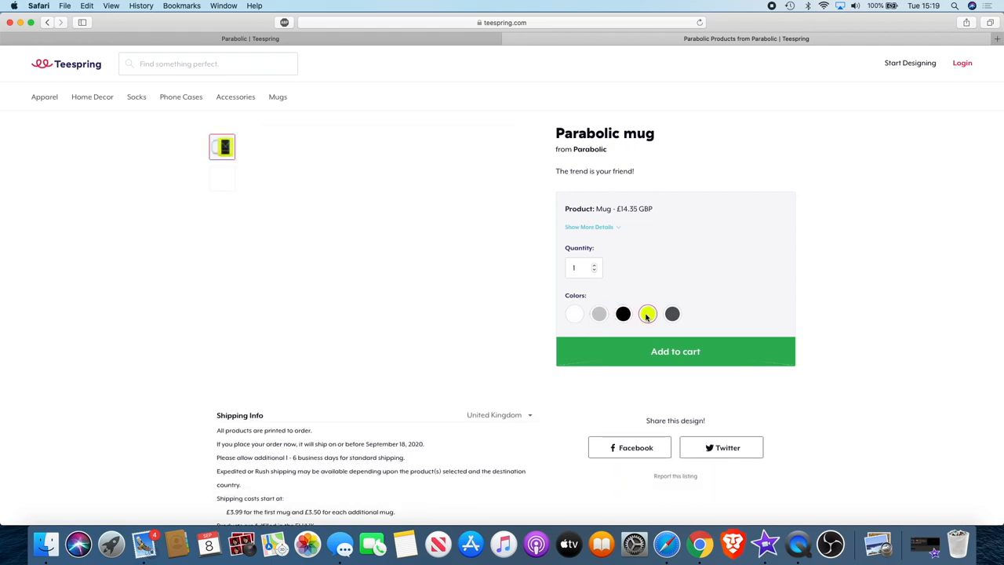
{"action": "left_click", "coordinate": [672, 314]}
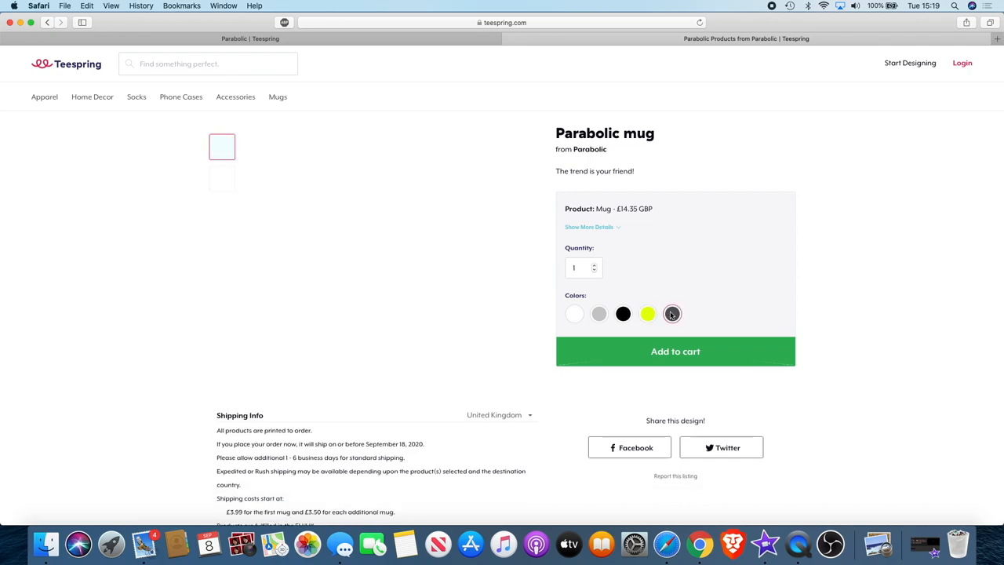
{"action": "left_click", "coordinate": [671, 314]}
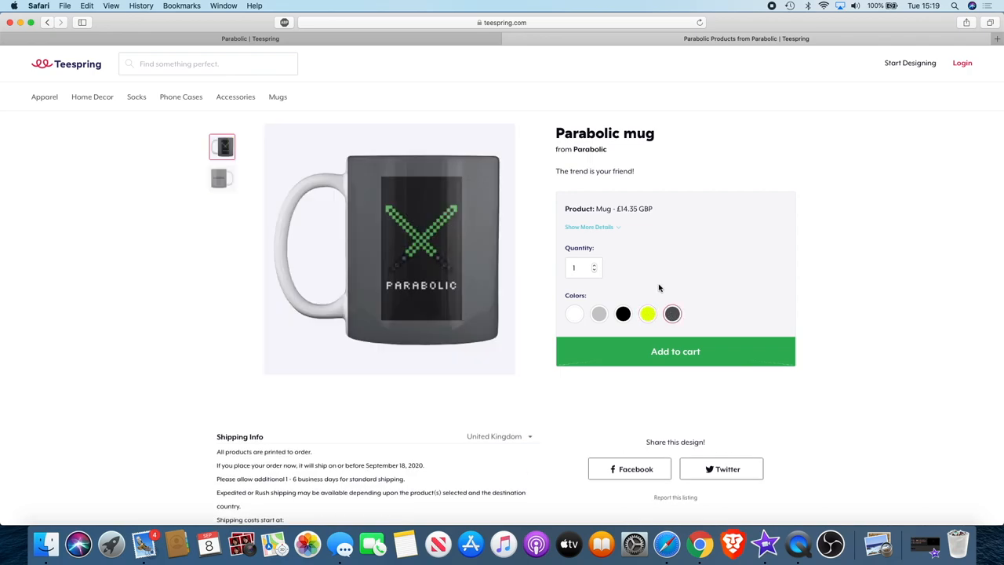